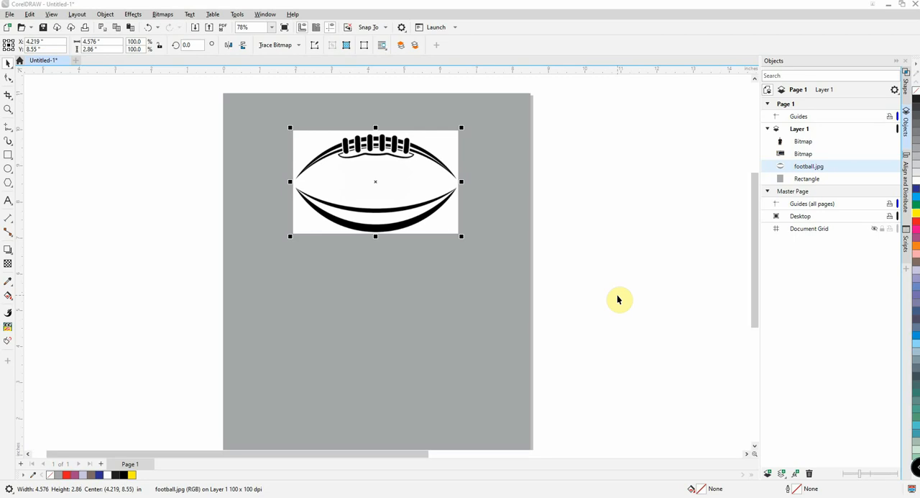
{"action": "mouse_move", "coordinate": [396, 228]}
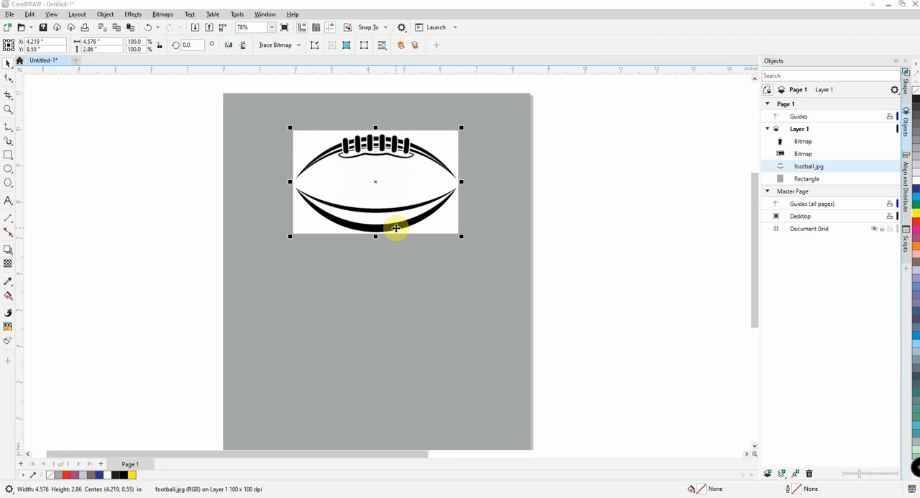
{"action": "mouse_move", "coordinate": [393, 195]}
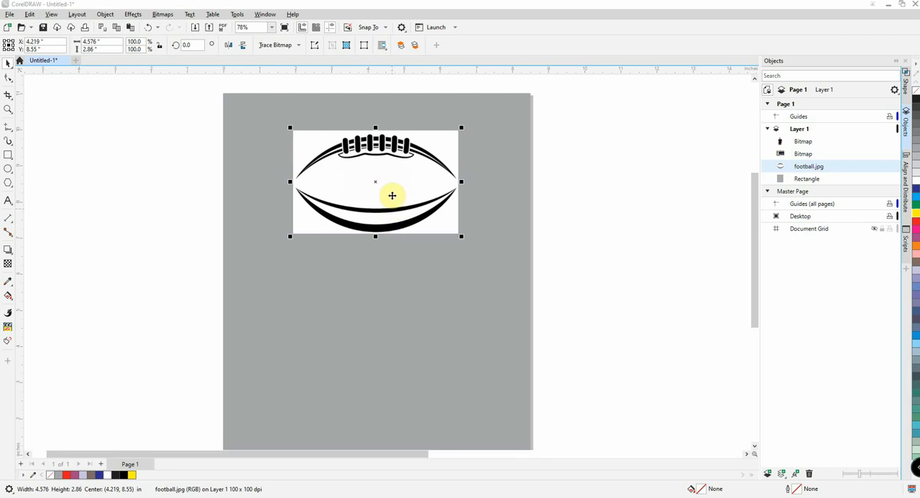
{"action": "mouse_move", "coordinate": [402, 220]}
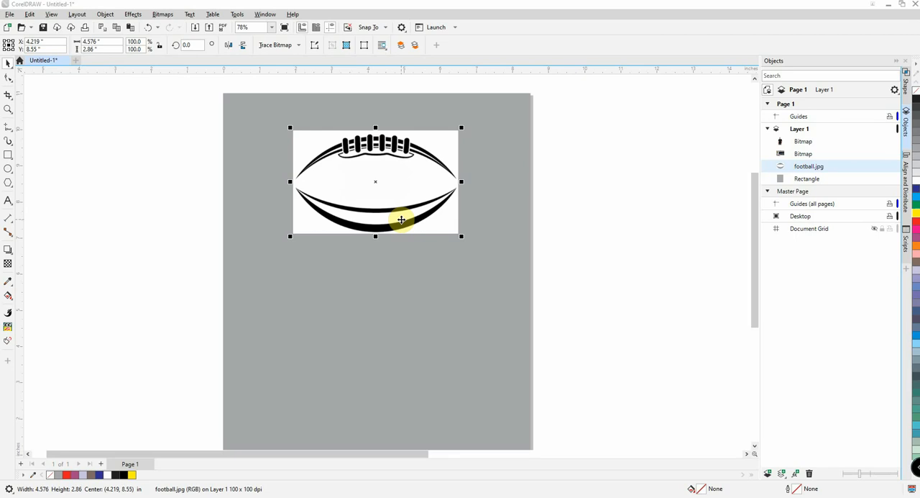
{"action": "mouse_move", "coordinate": [248, 443]}
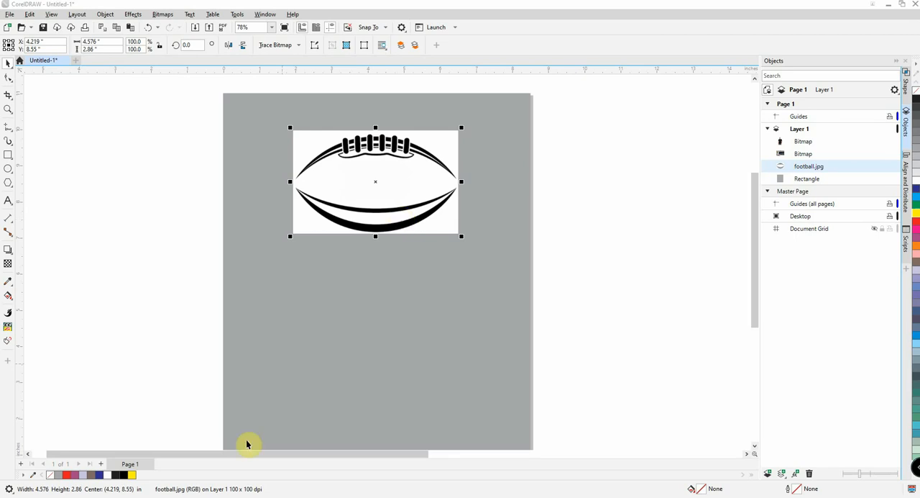
{"action": "mouse_move", "coordinate": [266, 489]}
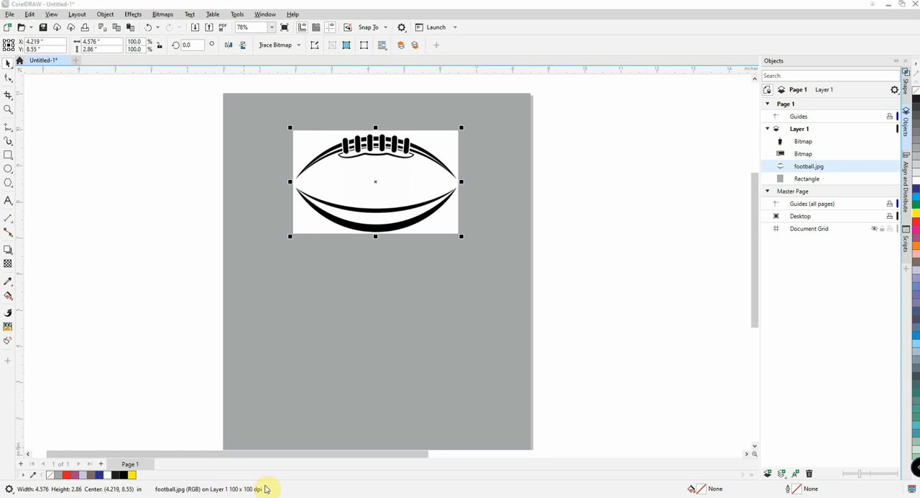
Quick Trace the selected football photo into a 22-object vector group.
{"action": "left_click", "coordinate": [374, 181]}
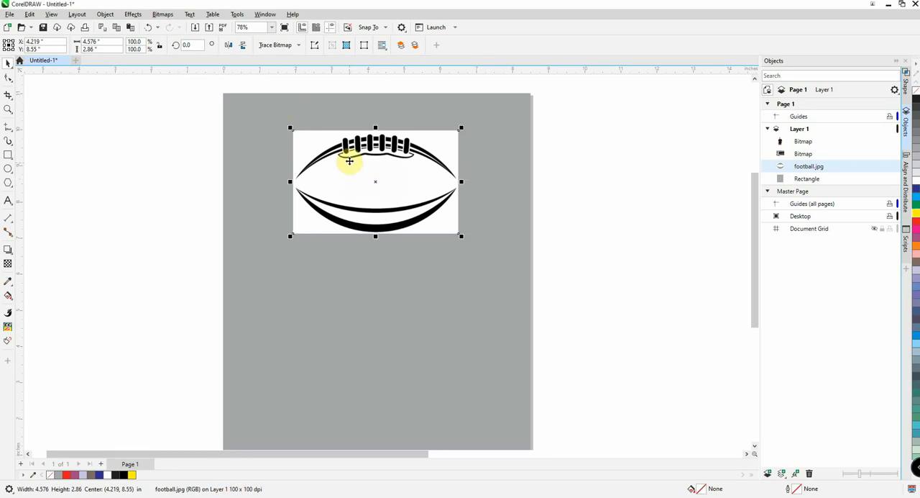
{"action": "left_click", "coordinate": [277, 44]}
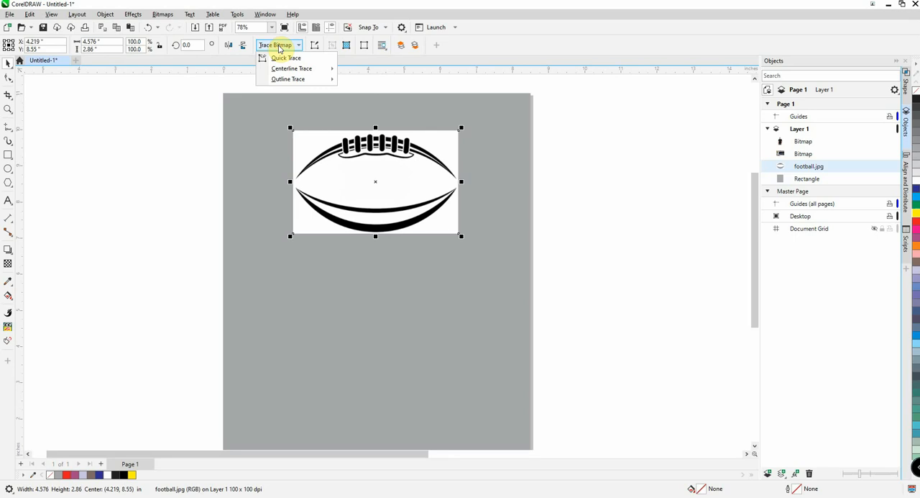
{"action": "mouse_move", "coordinate": [286, 57]}
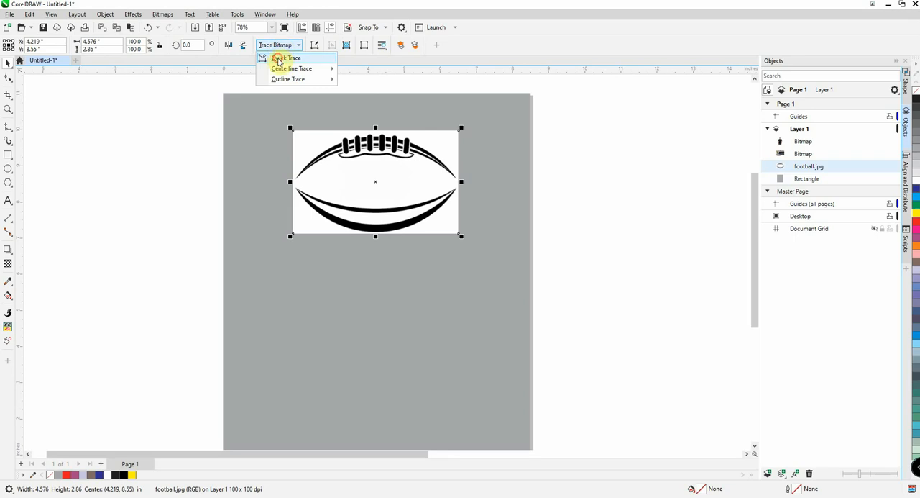
{"action": "left_click", "coordinate": [287, 58]}
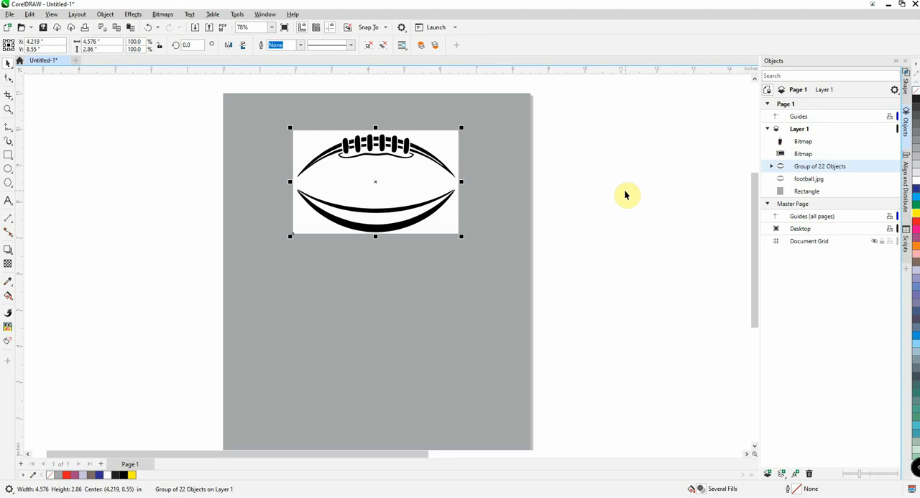
{"action": "mouse_move", "coordinate": [611, 189]}
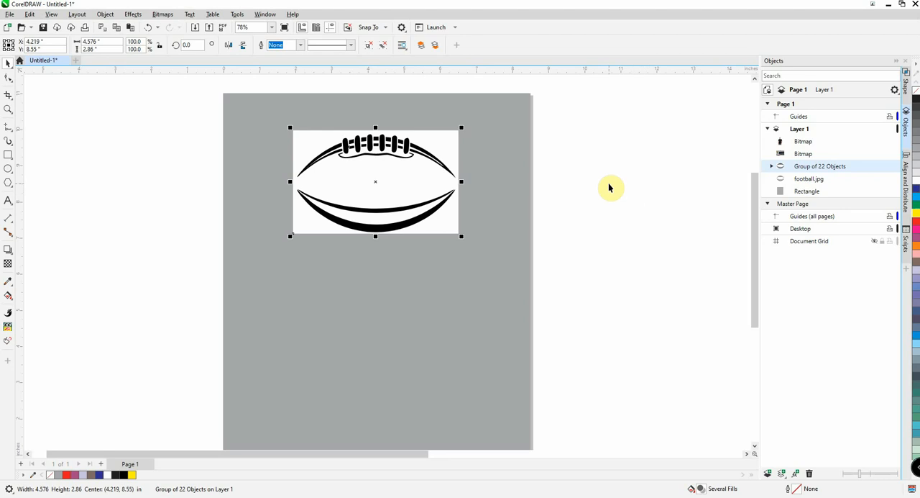
{"action": "mouse_move", "coordinate": [386, 151]}
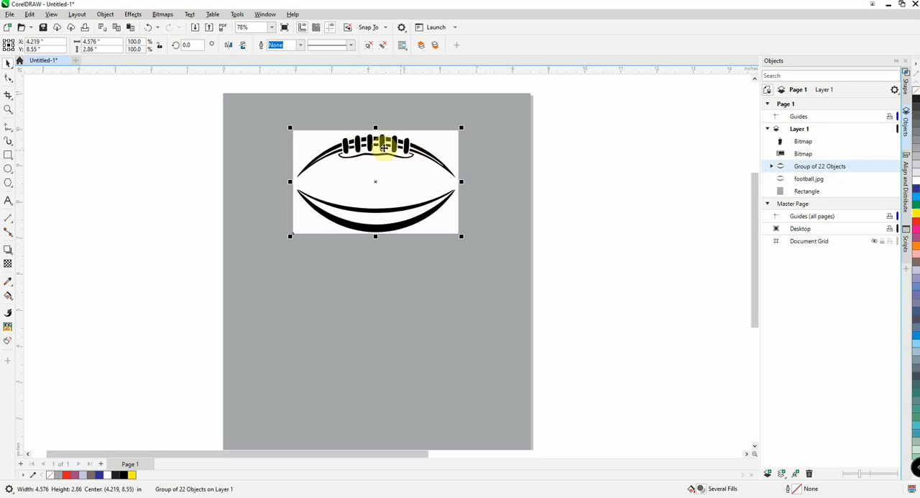
{"action": "mouse_move", "coordinate": [442, 155]}
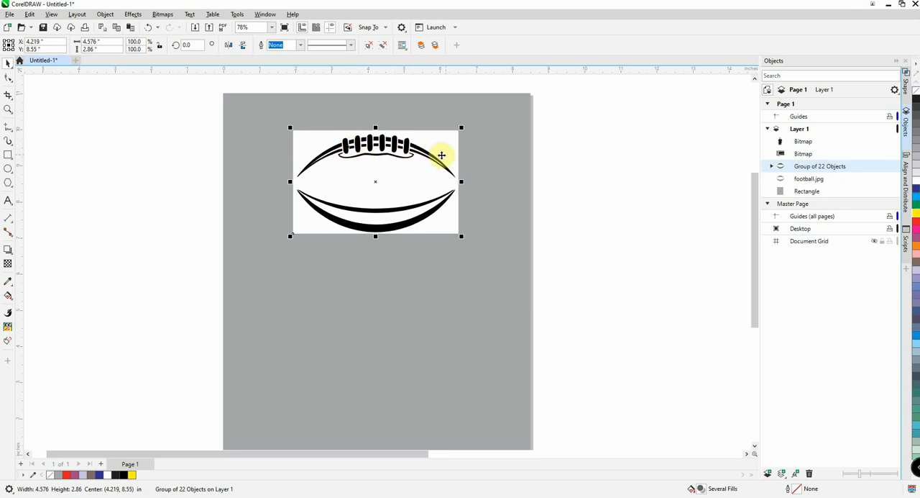
{"action": "mouse_move", "coordinate": [588, 169]}
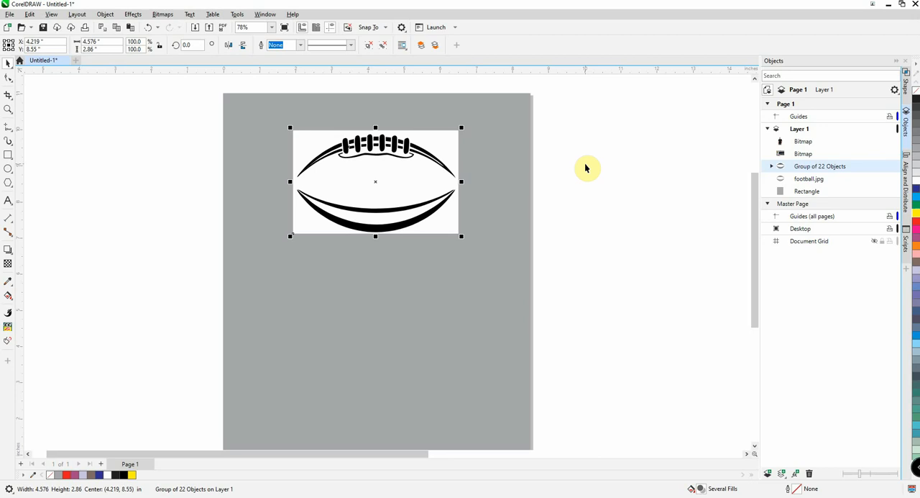
{"action": "mouse_move", "coordinate": [575, 169]}
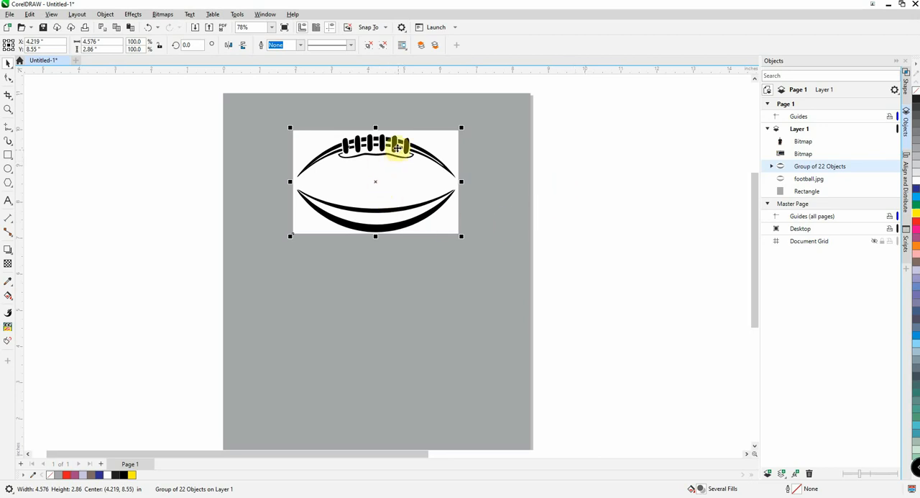
{"action": "mouse_move", "coordinate": [453, 153]}
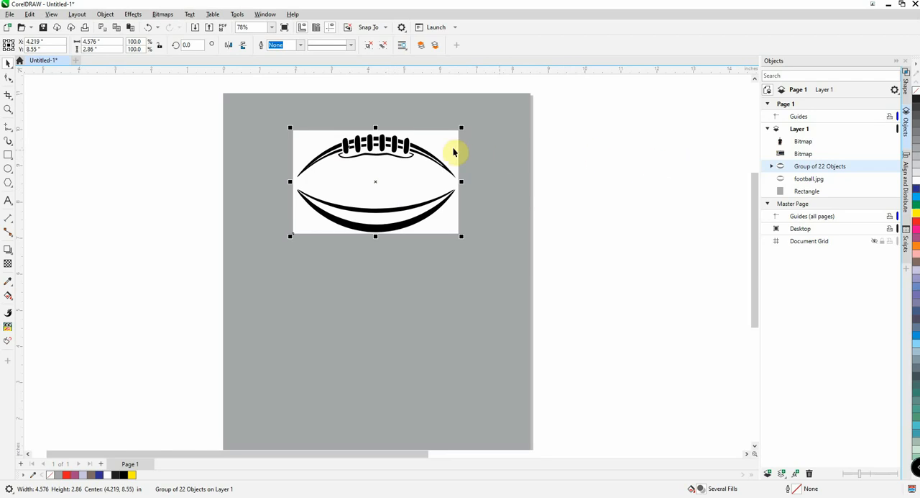
{"action": "mouse_move", "coordinate": [389, 169]}
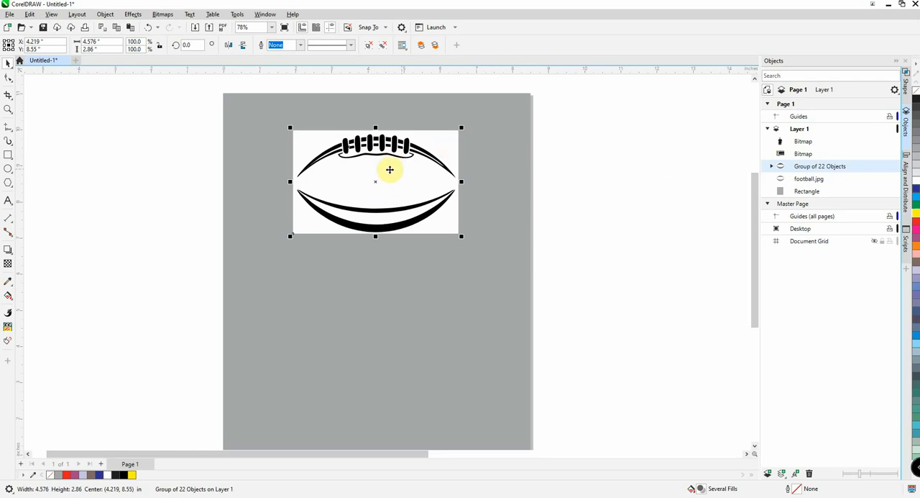
Drag the traced football group below the original photo, then reselect the traced group.
{"action": "left_click_drag", "start_coordinate": [390, 170], "coordinate": [374, 282]}
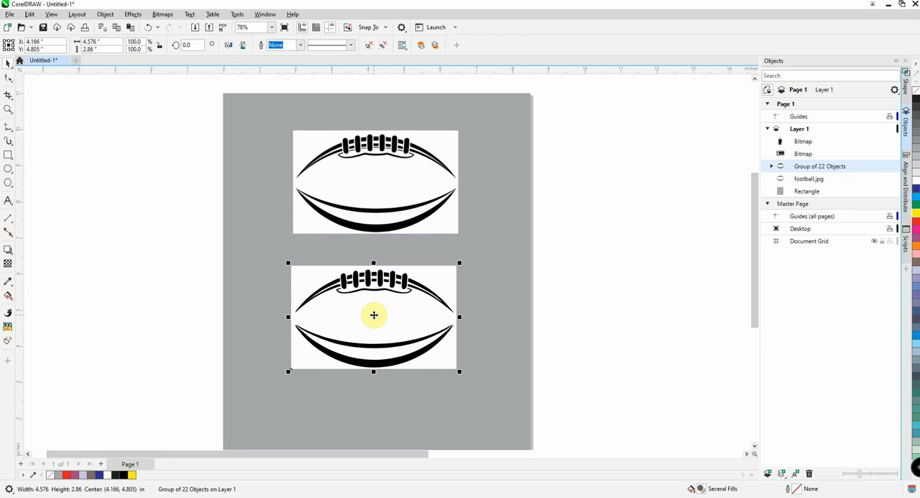
{"action": "mouse_move", "coordinate": [171, 489]}
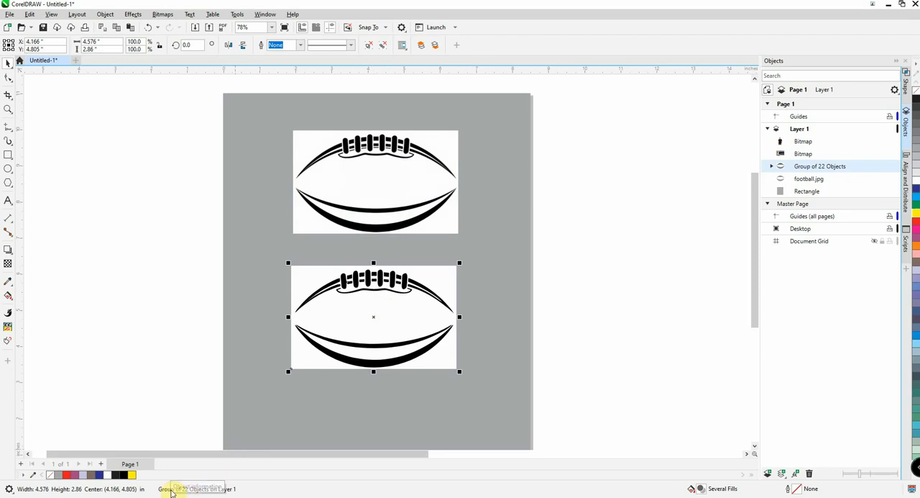
{"action": "mouse_move", "coordinate": [452, 288]}
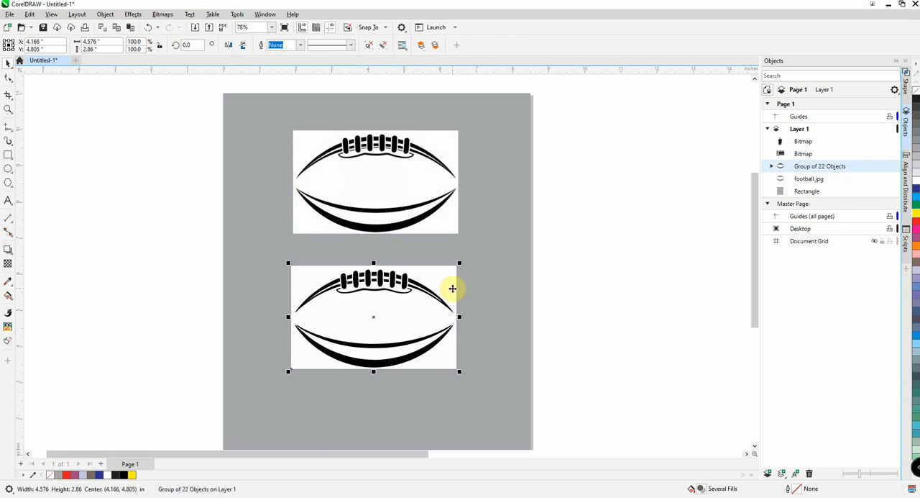
{"action": "mouse_move", "coordinate": [446, 273]}
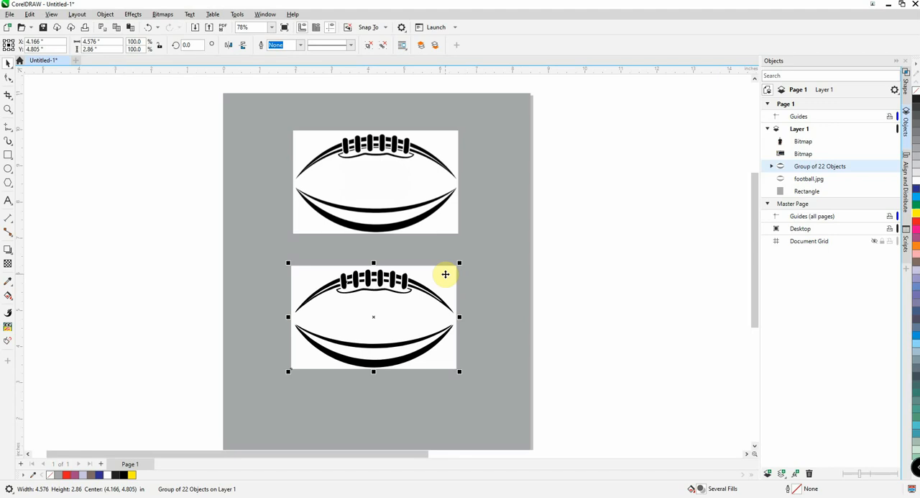
{"action": "left_click", "coordinate": [375, 182]}
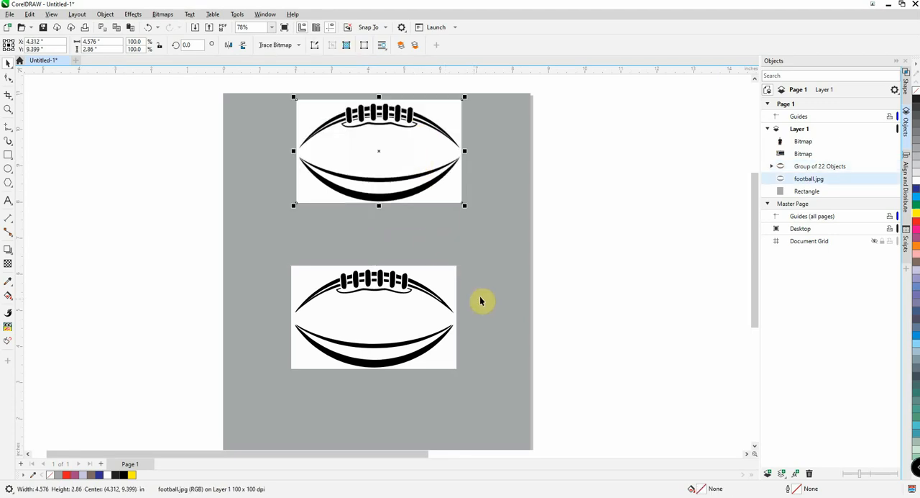
{"action": "left_click", "coordinate": [373, 316]}
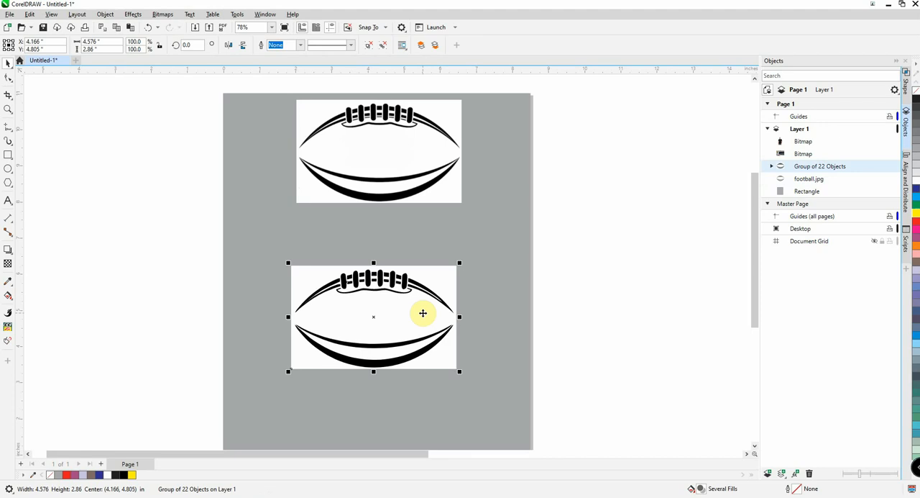
Ungroup the traced football, regroup its 21 curves, nudge the group up and right, and deselect.
{"action": "right_click", "coordinate": [422, 313]}
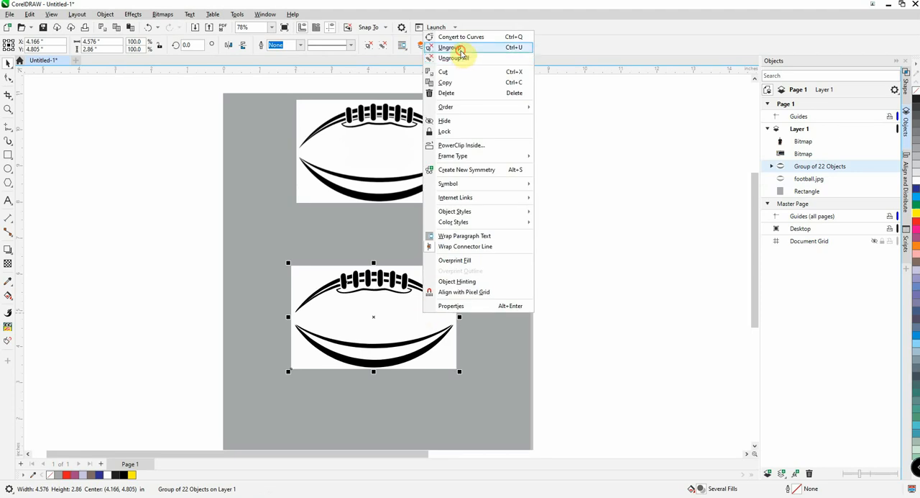
{"action": "left_click", "coordinate": [449, 47]}
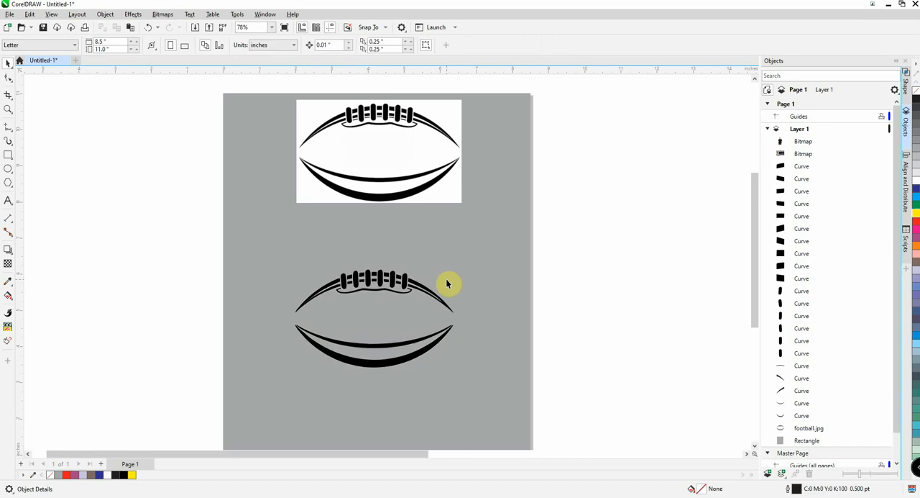
{"action": "mouse_move", "coordinate": [483, 274]}
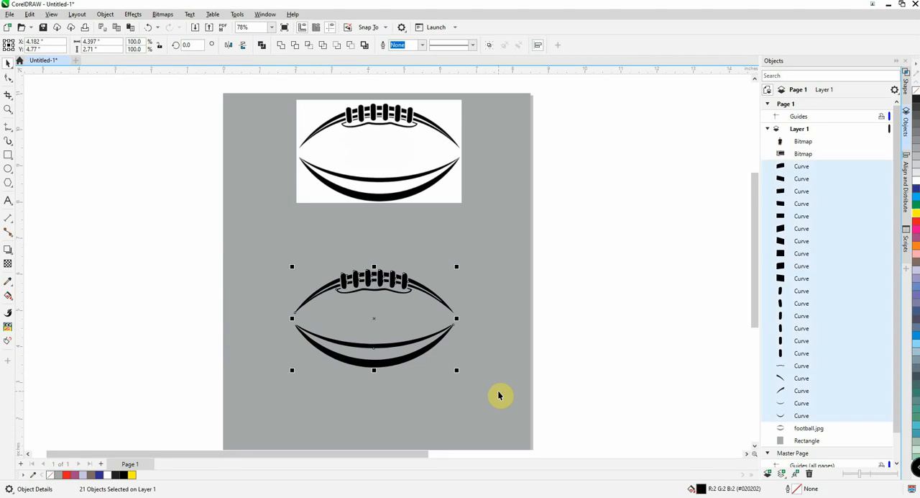
{"action": "mouse_move", "coordinate": [500, 77]}
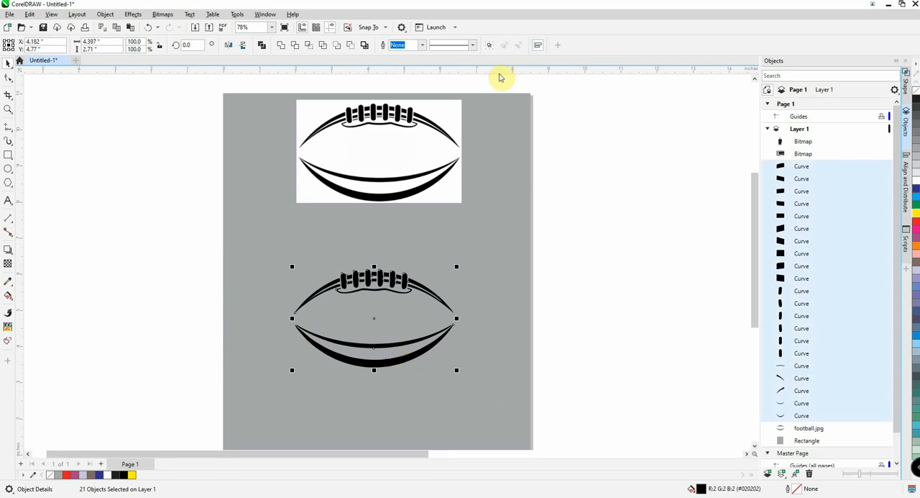
{"action": "mouse_move", "coordinate": [490, 45]}
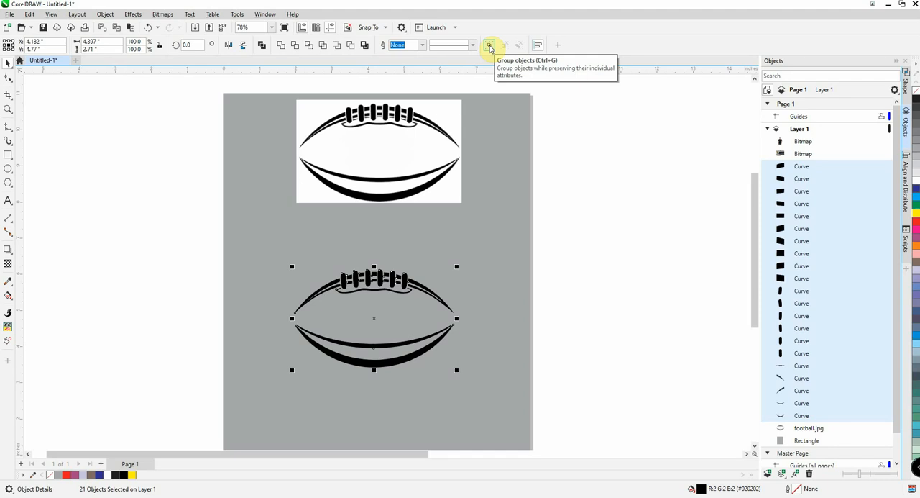
{"action": "left_click", "coordinate": [490, 45]}
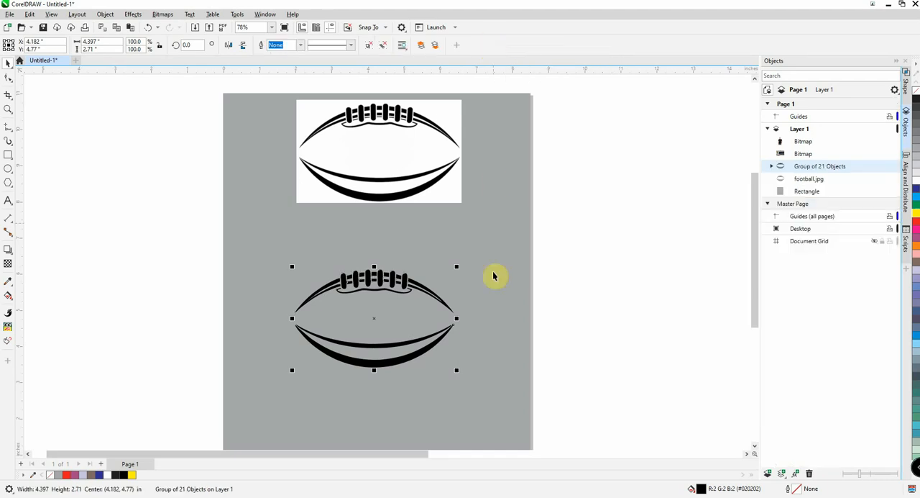
{"action": "left_click_drag", "start_coordinate": [496, 276], "coordinate": [441, 281]}
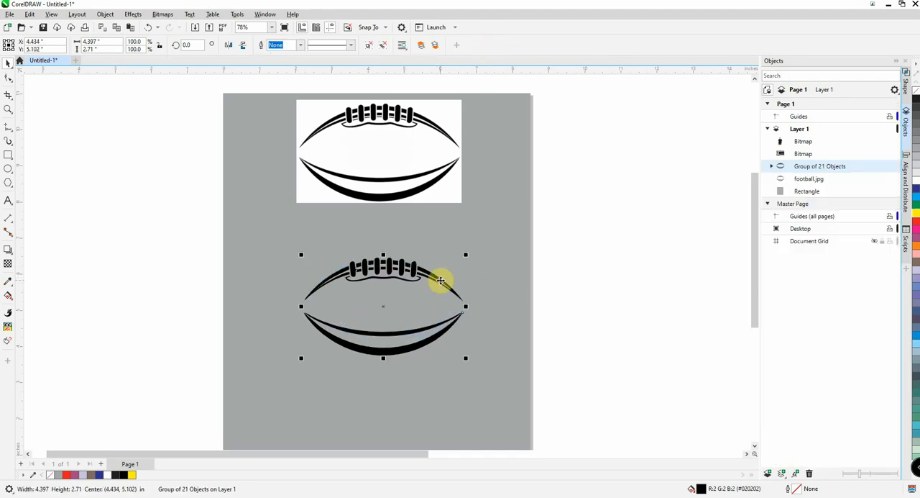
{"action": "left_click", "coordinate": [585, 287]}
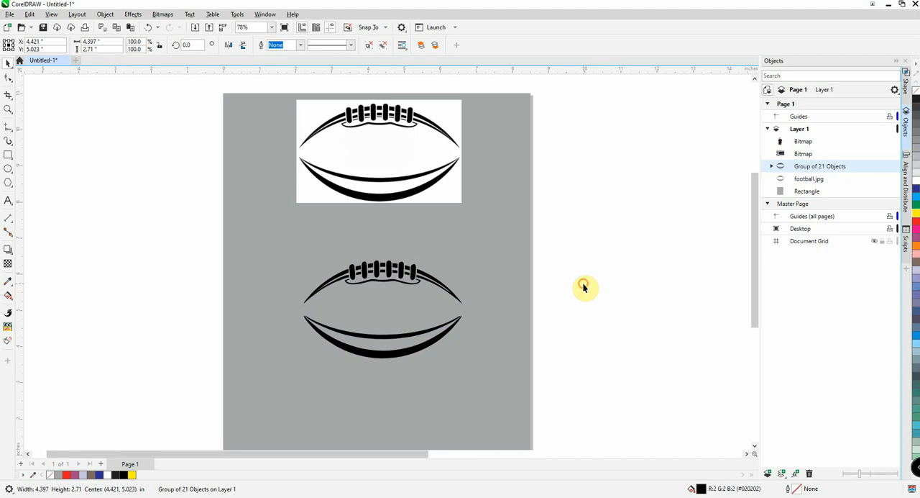
{"action": "left_click", "coordinate": [582, 284]}
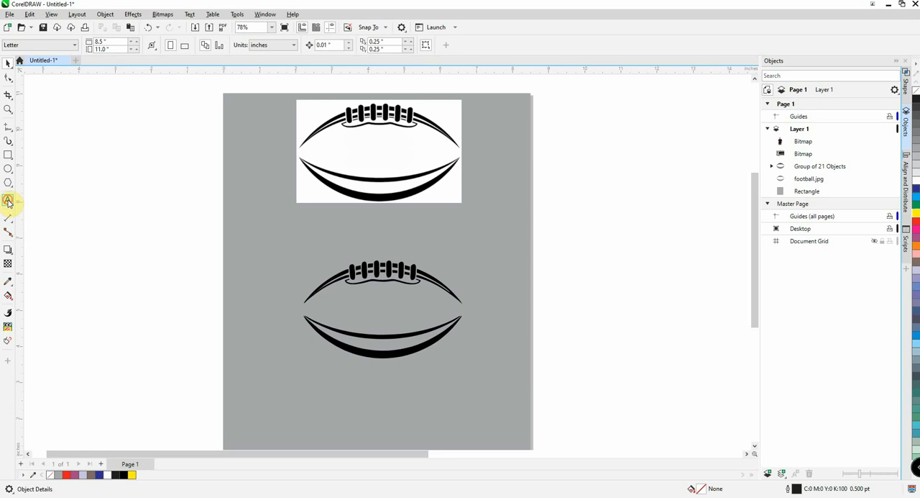
Type EAGLES as about 65 pt text and centre it above the football.
{"action": "left_click", "coordinate": [8, 200]}
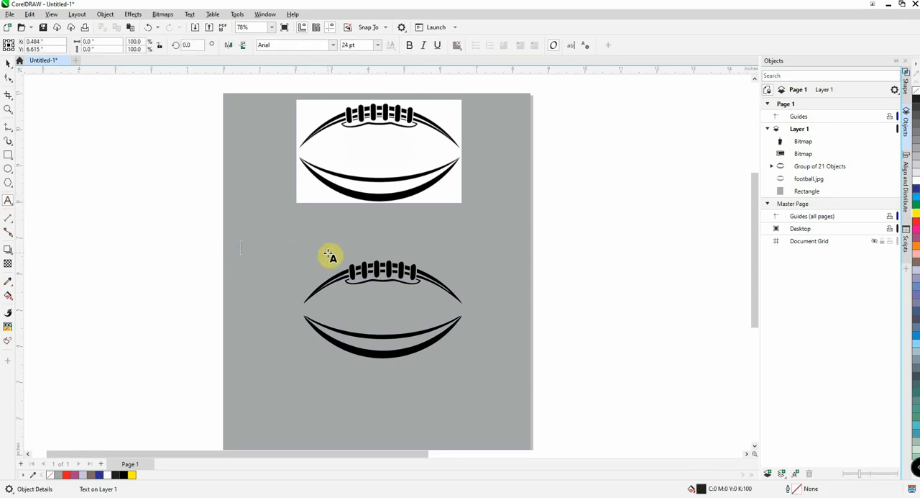
{"action": "type", "text": "E"}
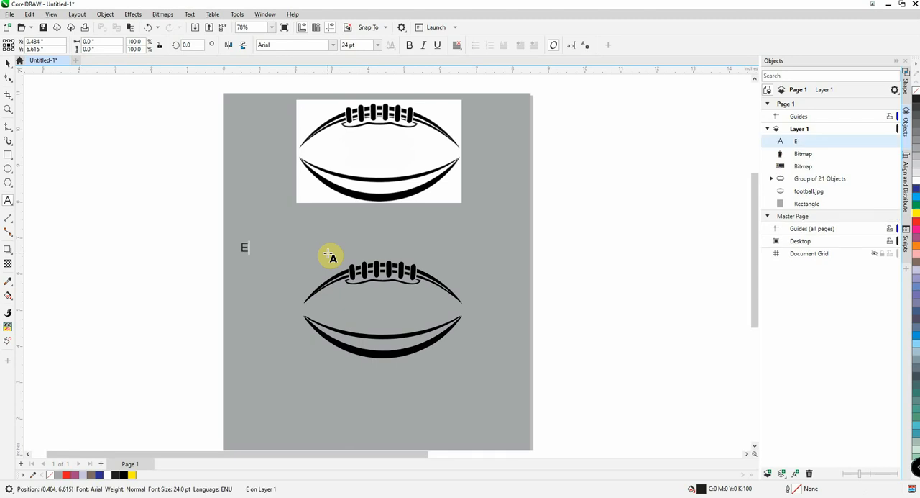
{"action": "type", "text": "AGLES"}
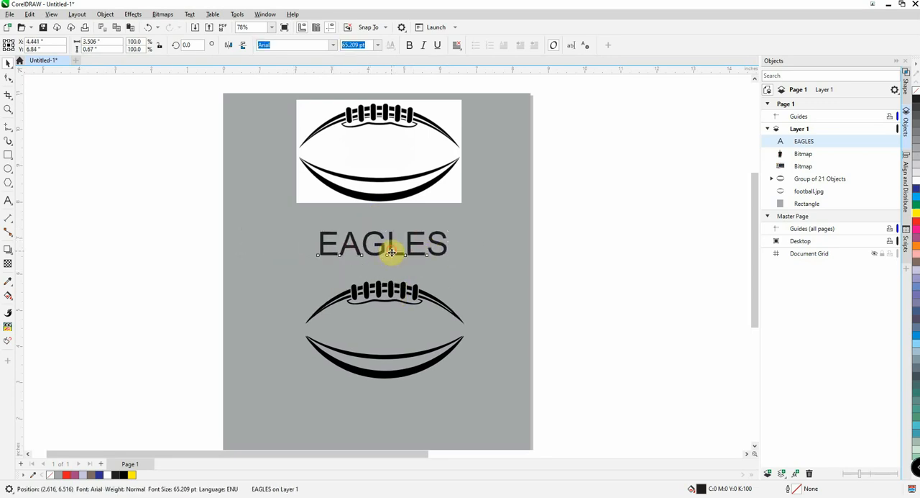
{"action": "left_click_drag", "start_coordinate": [381, 244], "coordinate": [386, 260]}
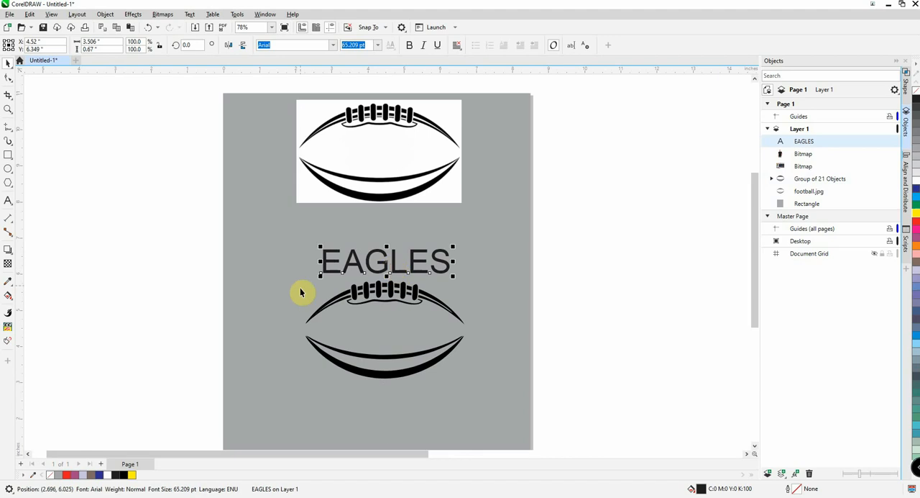
{"action": "mouse_move", "coordinate": [308, 325]}
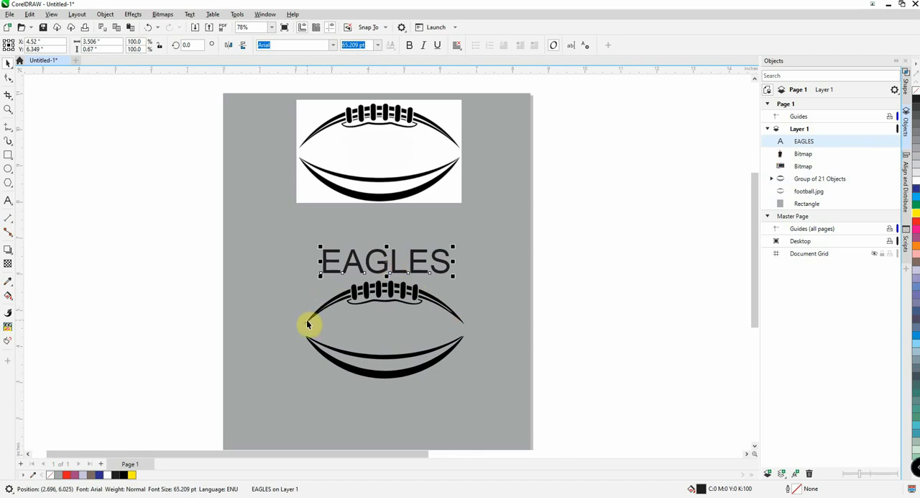
{"action": "left_click_drag", "start_coordinate": [309, 325], "coordinate": [330, 306]}
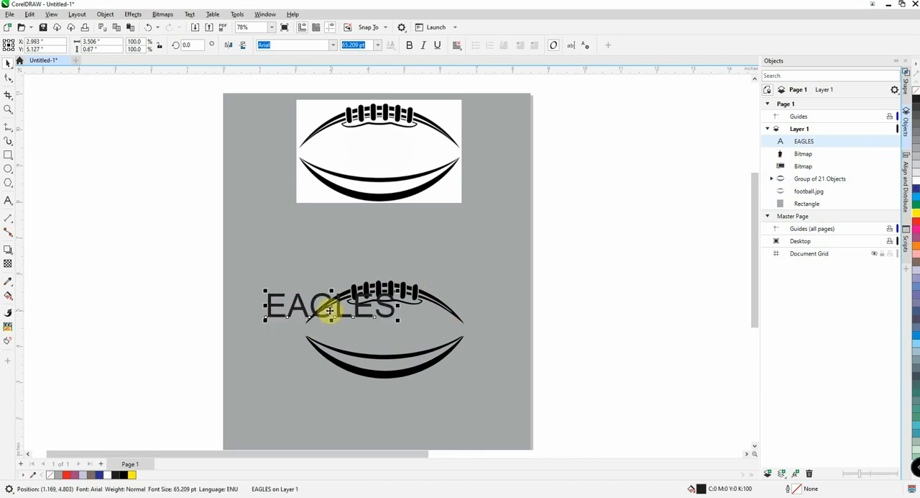
{"action": "left_click_drag", "start_coordinate": [331, 305], "coordinate": [381, 259]}
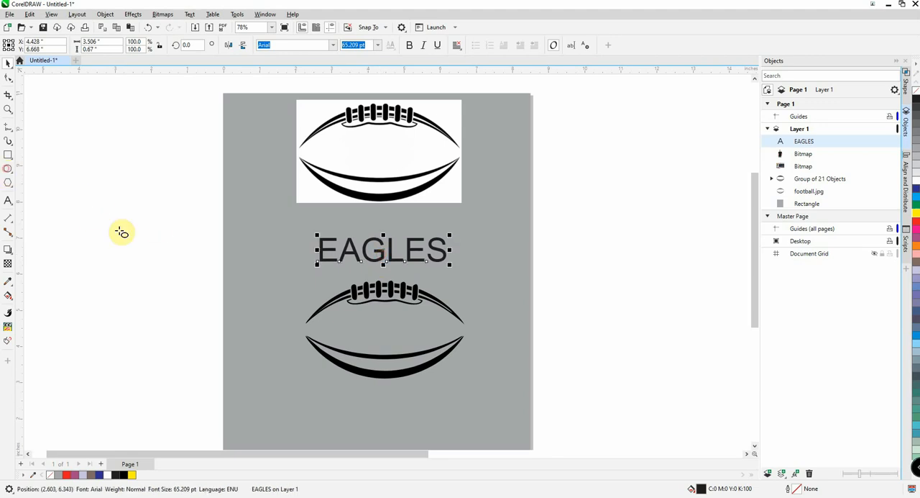
Draw a tall ellipse enclosing the traced football beneath EAGLES.
{"action": "left_click_drag", "start_coordinate": [292, 291], "coordinate": [363, 327]}
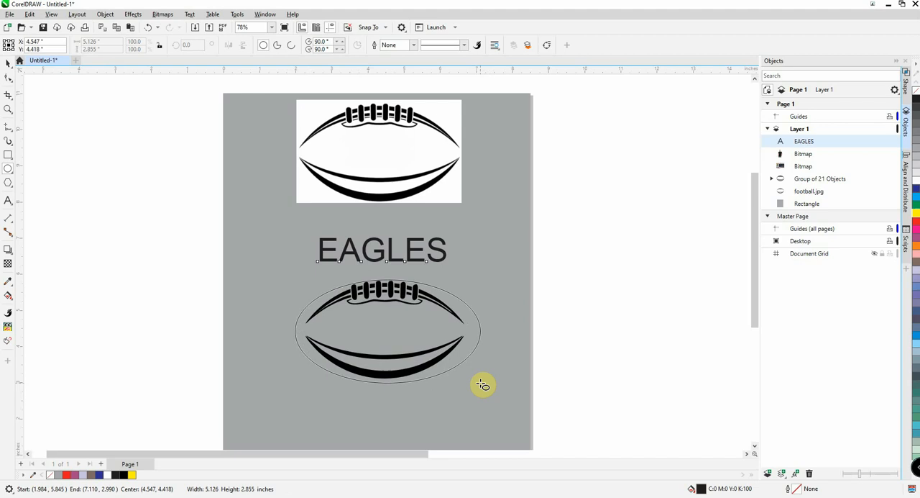
{"action": "left_click_drag", "start_coordinate": [482, 383], "coordinate": [476, 404]}
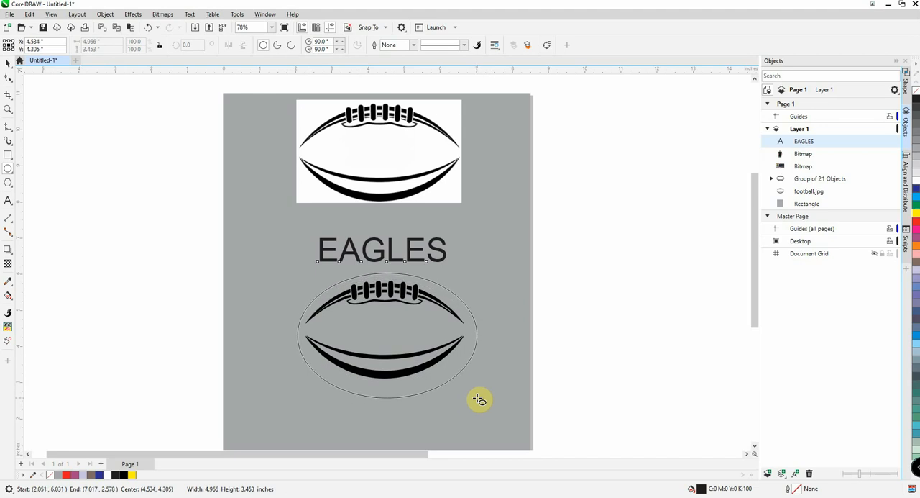
{"action": "left_click", "coordinate": [386, 336]}
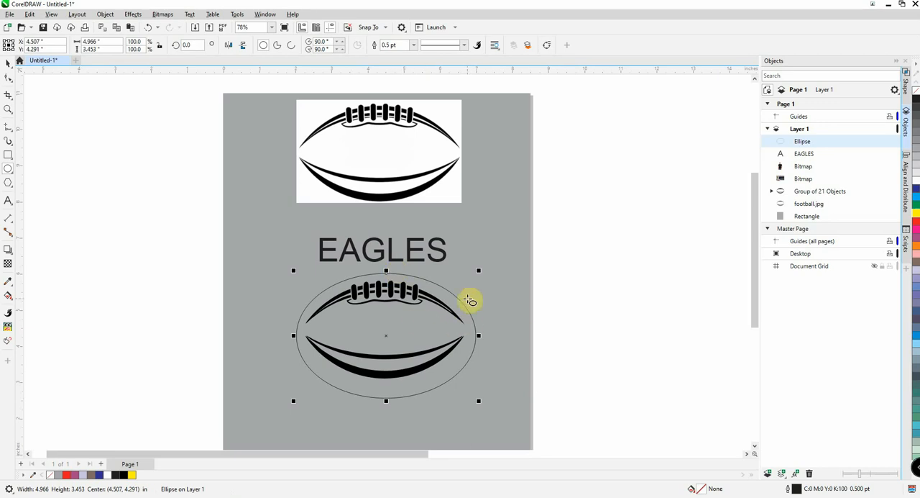
{"action": "mouse_move", "coordinate": [20, 83]}
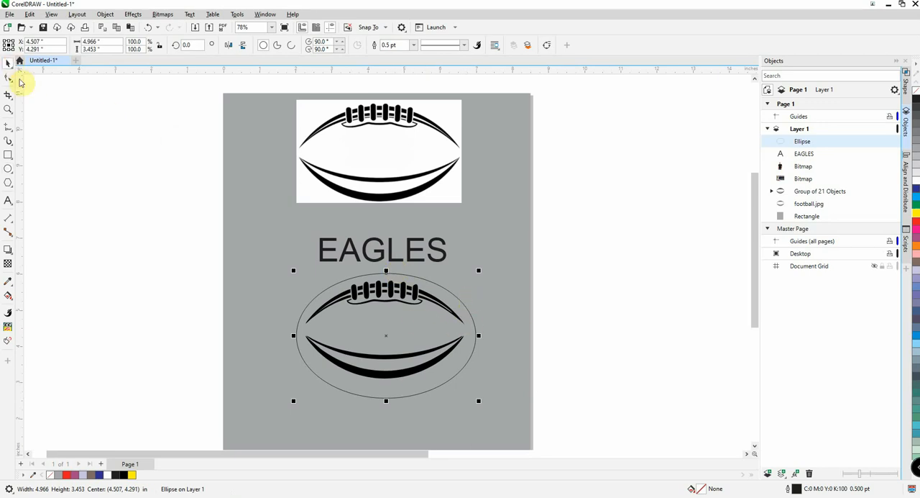
{"action": "mouse_move", "coordinate": [388, 259]}
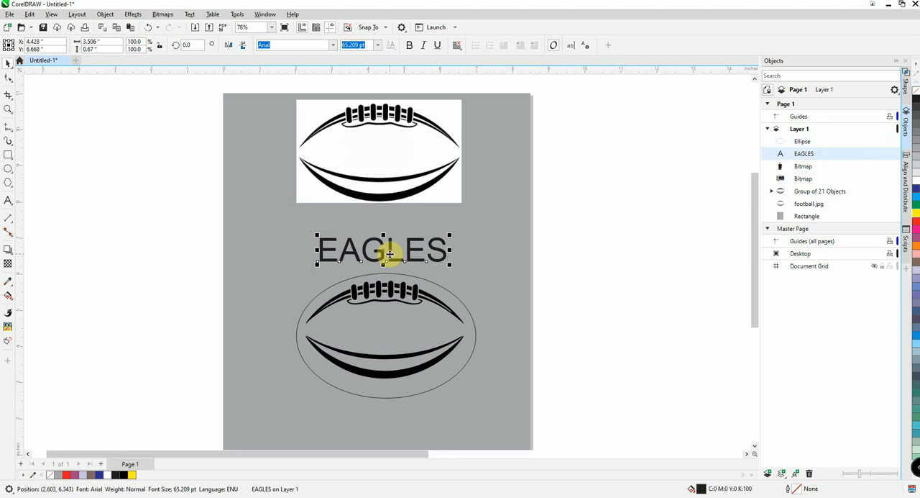
Right-drag the EAGLES text onto the ellipse outline to fit it to the path.
{"action": "left_click_drag", "start_coordinate": [382, 249], "coordinate": [383, 267]}
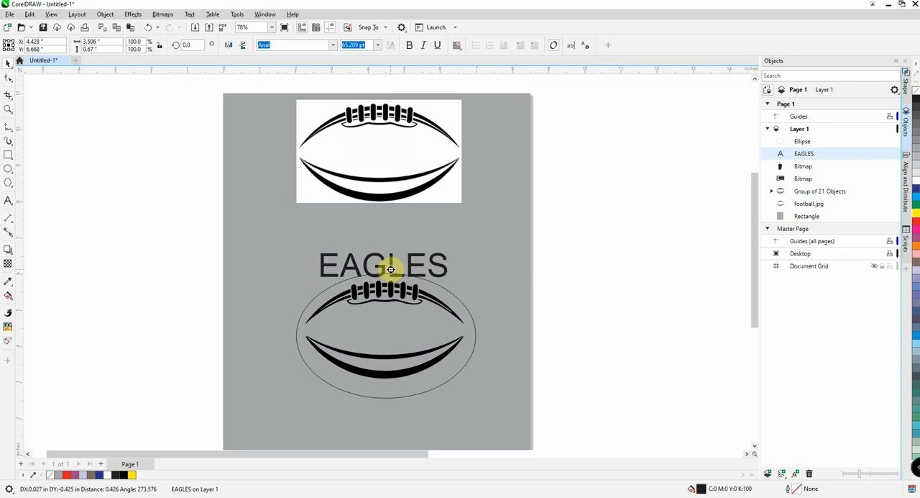
{"action": "left_click_drag", "start_coordinate": [391, 268], "coordinate": [386, 275]}
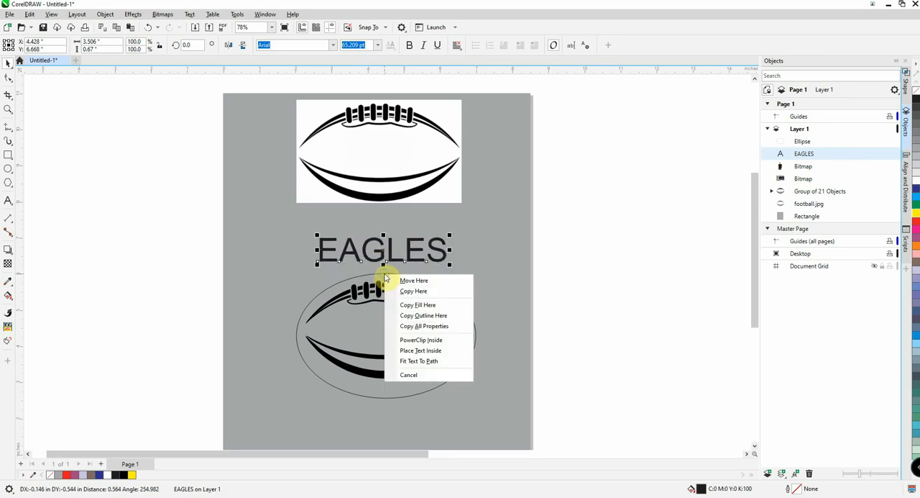
{"action": "mouse_move", "coordinate": [414, 280]}
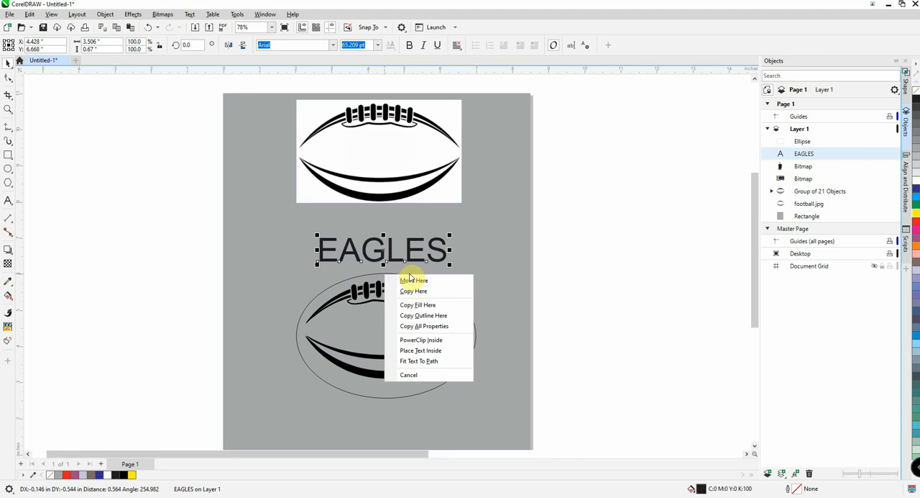
{"action": "mouse_move", "coordinate": [422, 361]}
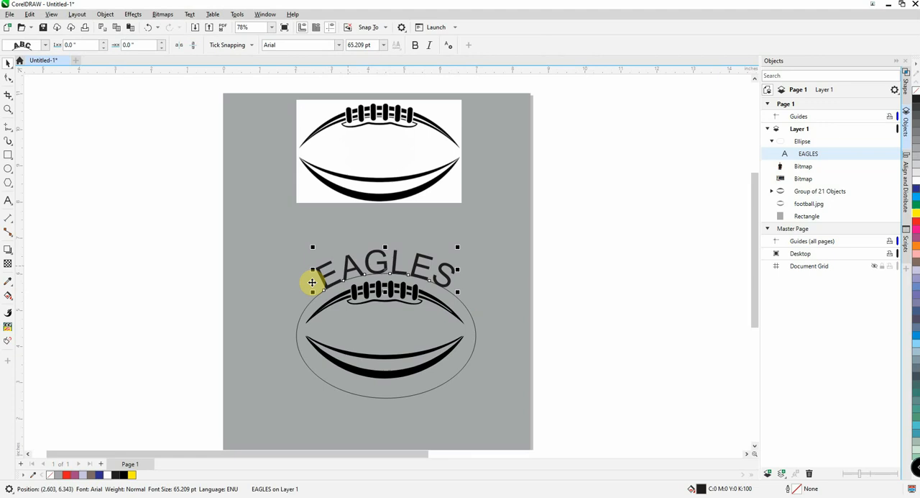
{"action": "mouse_move", "coordinate": [501, 274]}
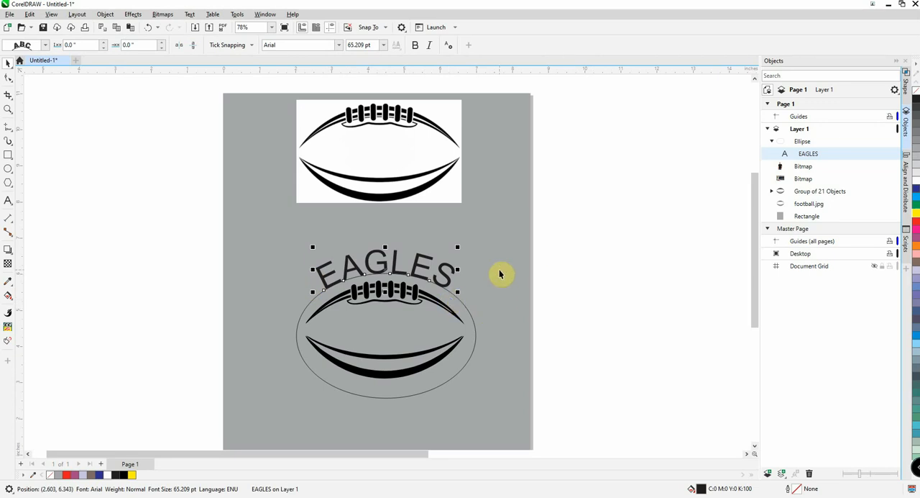
{"action": "mouse_move", "coordinate": [340, 55]}
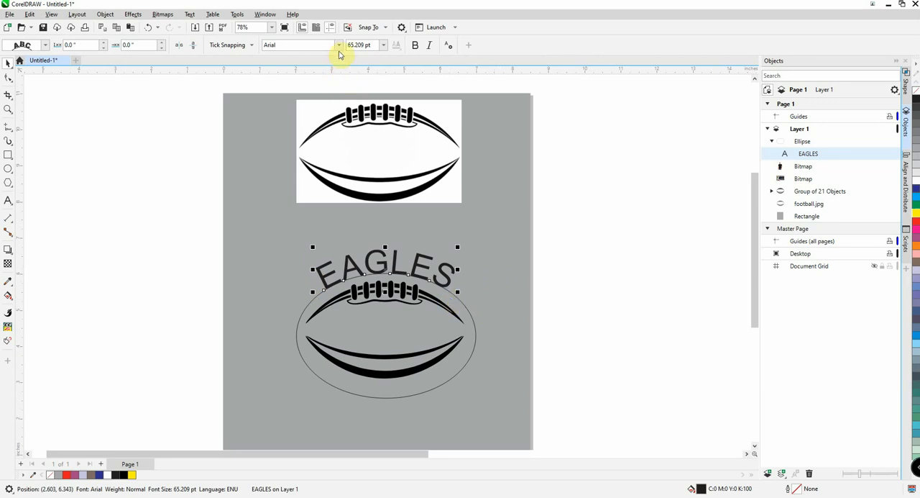
Set EAGLES in College-Black and fine-tune its position along the ellipse arc.
{"action": "left_click", "coordinate": [339, 44]}
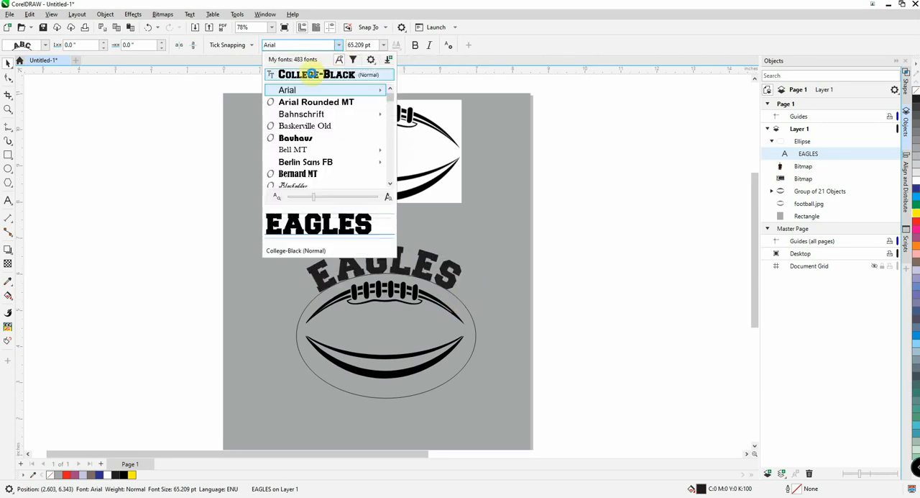
{"action": "left_click", "coordinate": [317, 74]}
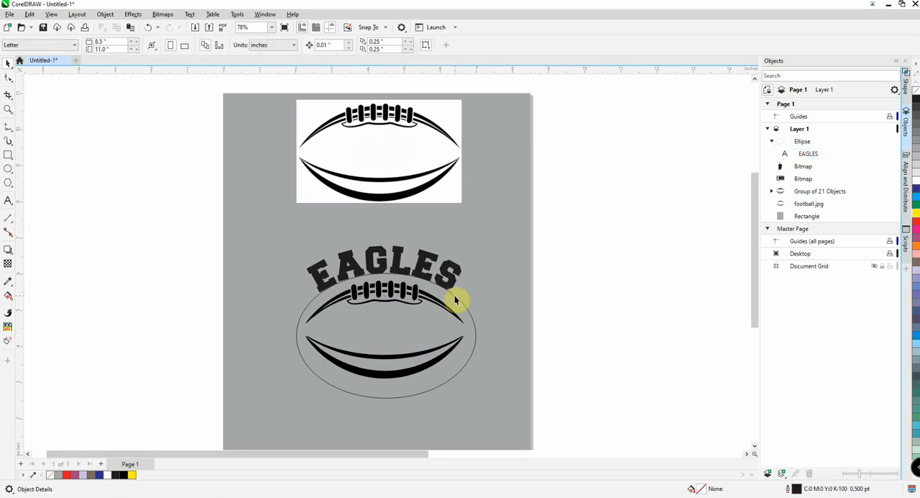
{"action": "mouse_move", "coordinate": [388, 388]}
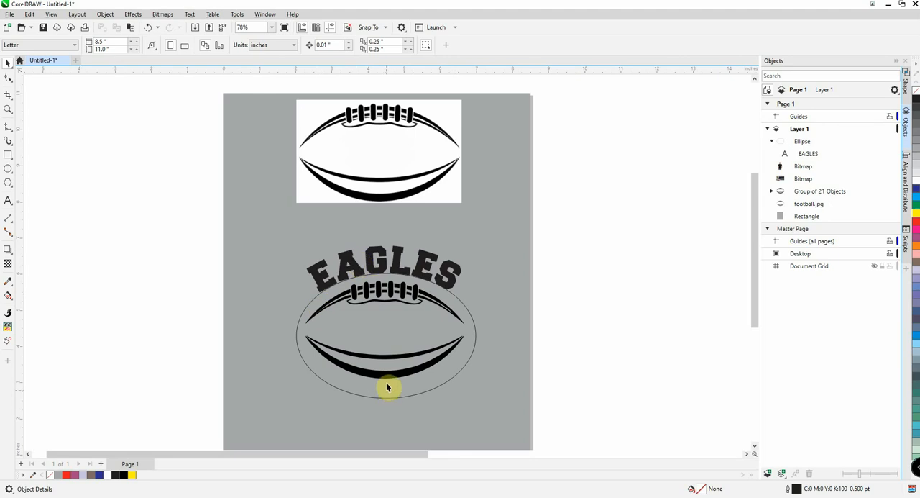
{"action": "mouse_move", "coordinate": [399, 399]}
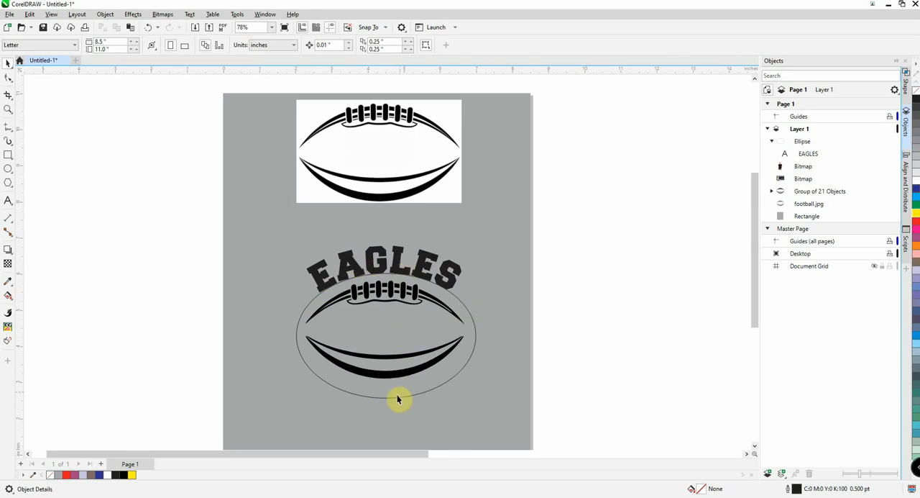
{"action": "left_click", "coordinate": [384, 270]}
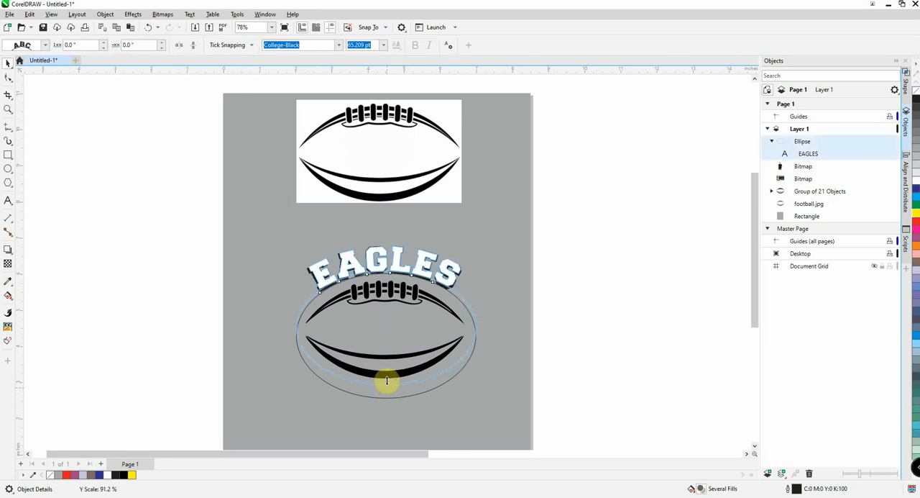
{"action": "left_click_drag", "start_coordinate": [386, 381], "coordinate": [382, 374]}
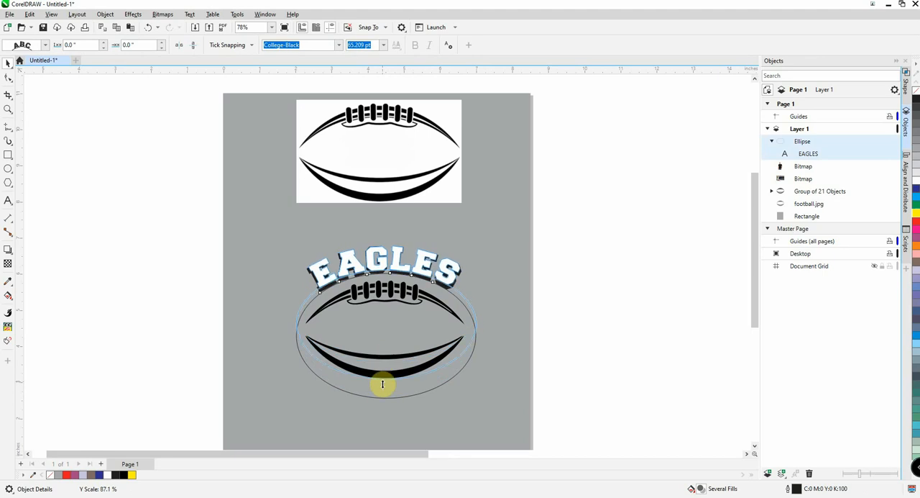
{"action": "left_click_drag", "start_coordinate": [382, 384], "coordinate": [380, 407]}
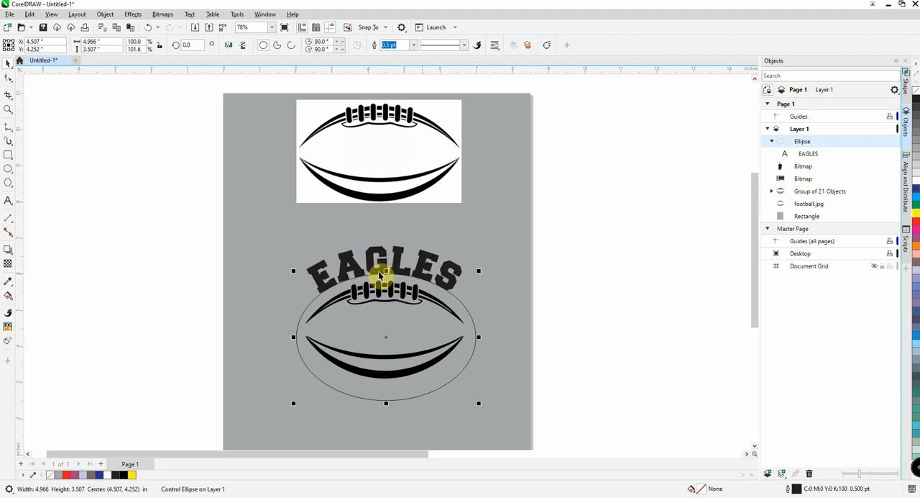
{"action": "mouse_move", "coordinate": [449, 374]}
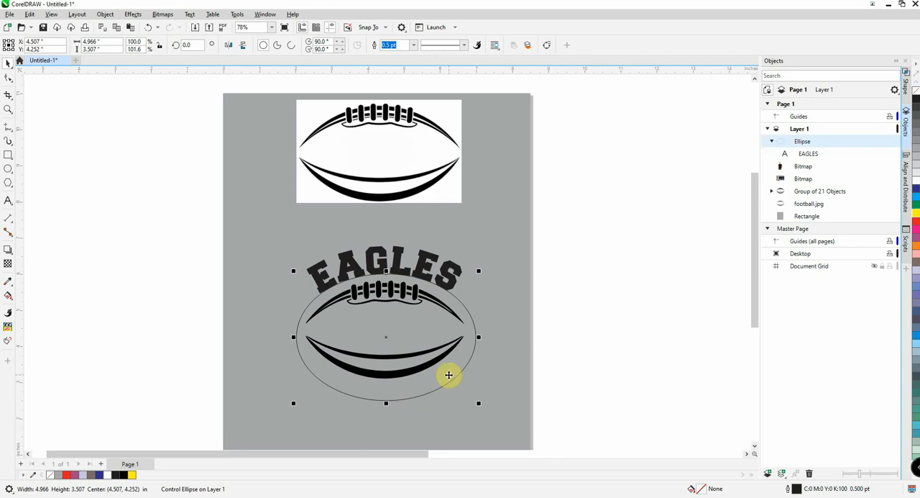
Deselect everything on the canvas once the ellipse is removed.
{"action": "left_click", "coordinate": [631, 296]}
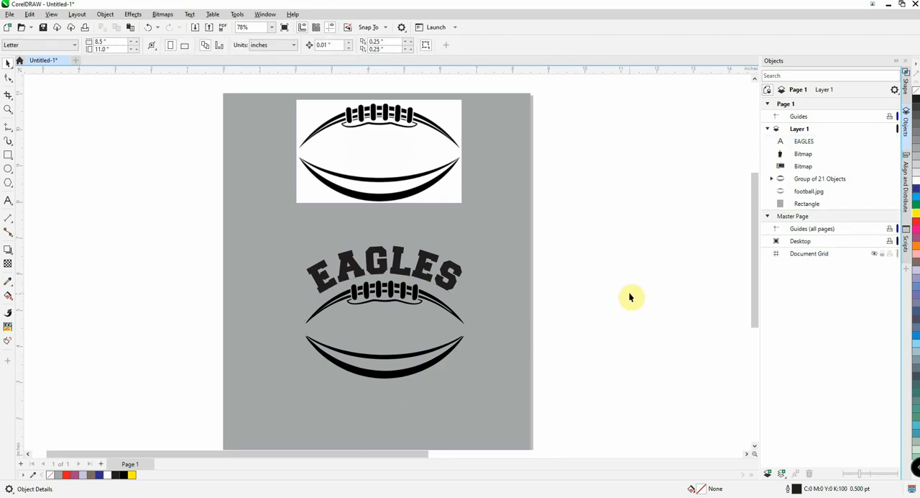
{"action": "mouse_move", "coordinate": [201, 246]}
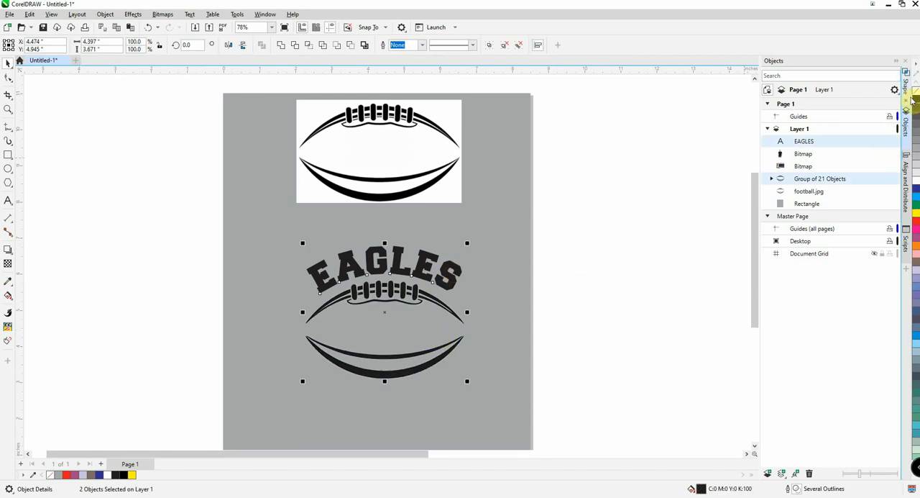
{"action": "mouse_move", "coordinate": [529, 279]}
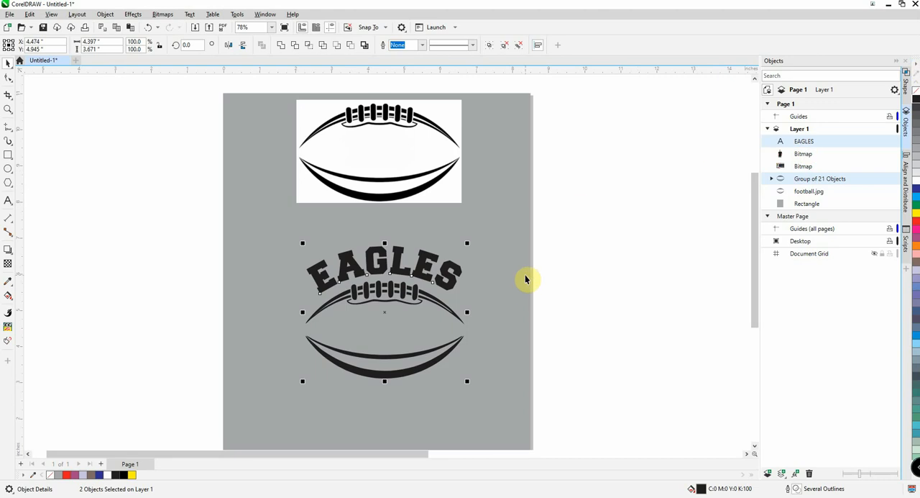
{"action": "mouse_move", "coordinate": [380, 259]}
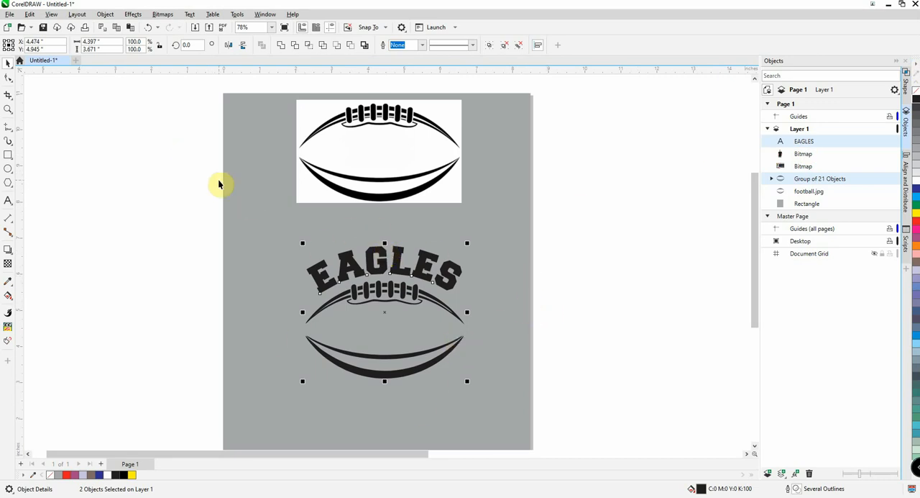
{"action": "mouse_move", "coordinate": [77, 14]}
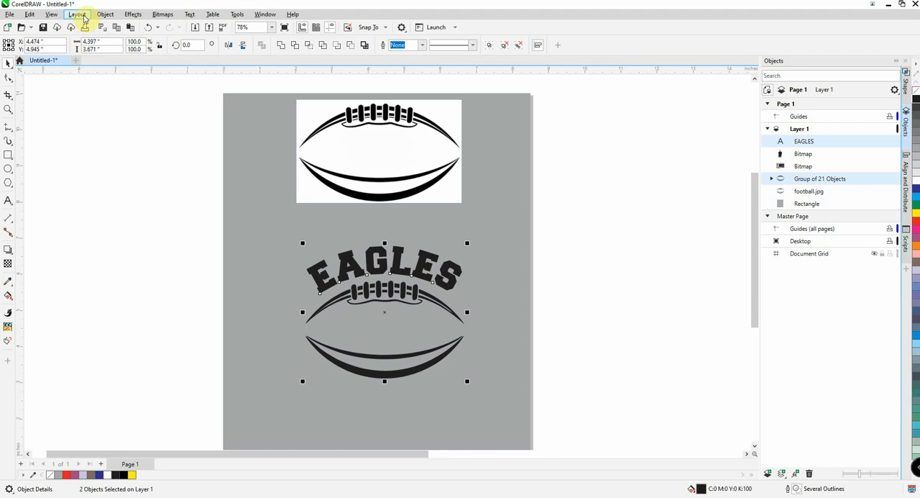
{"action": "left_click", "coordinate": [51, 14]}
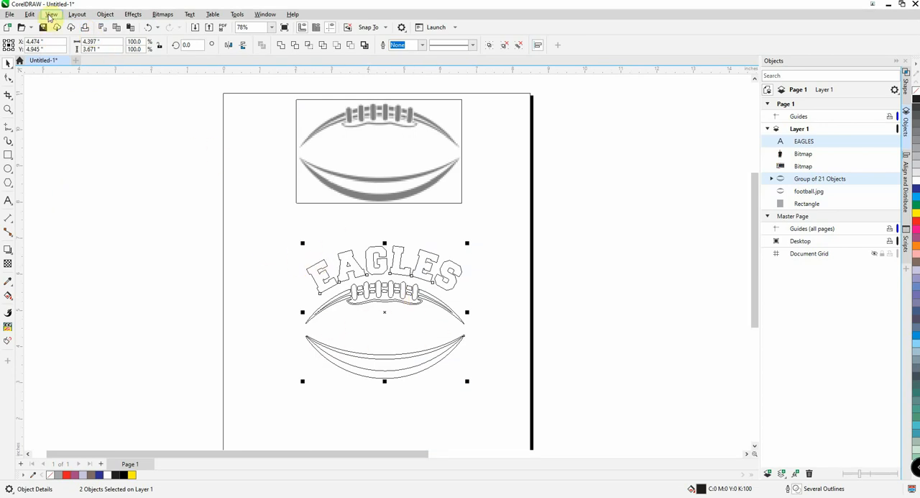
{"action": "mouse_move", "coordinate": [343, 180]}
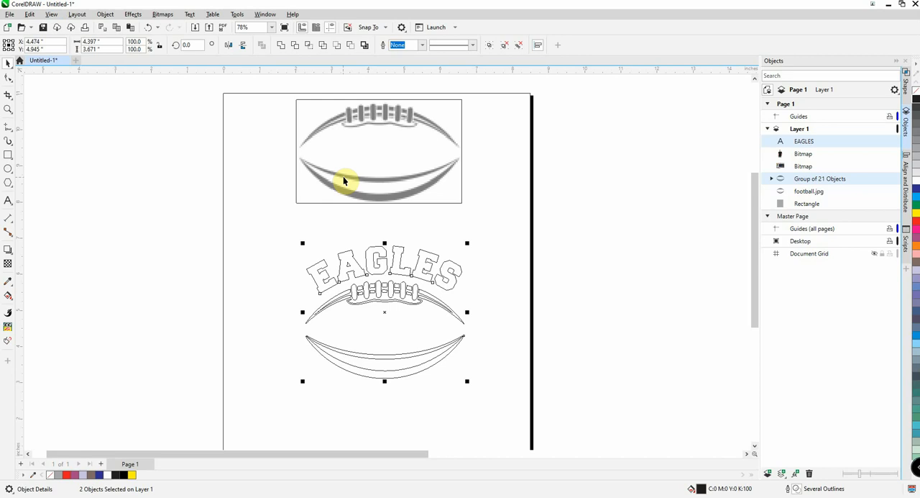
{"action": "mouse_move", "coordinate": [385, 156]}
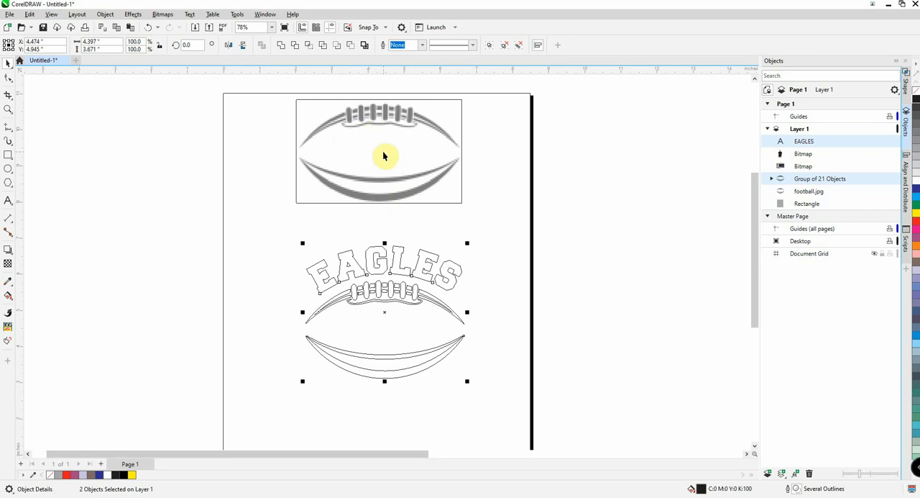
{"action": "left_click", "coordinate": [51, 14]}
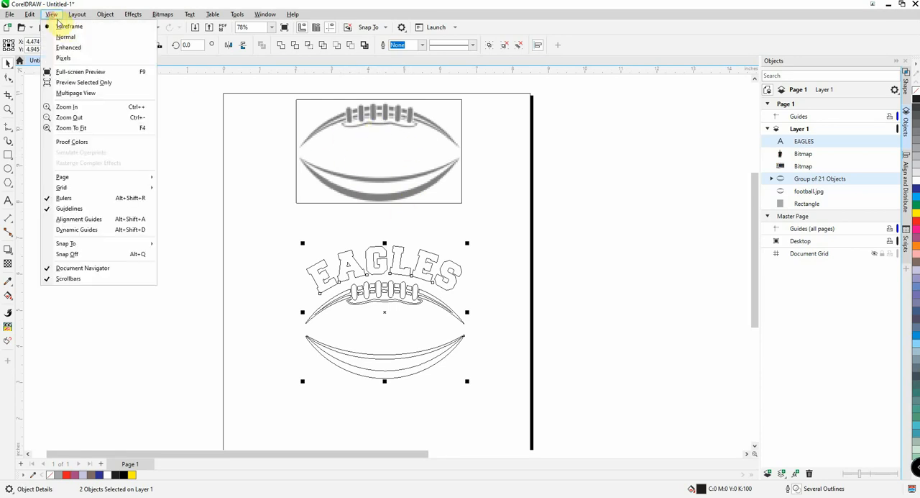
{"action": "left_click", "coordinate": [65, 37]}
{"action": "type", "text": "65"}
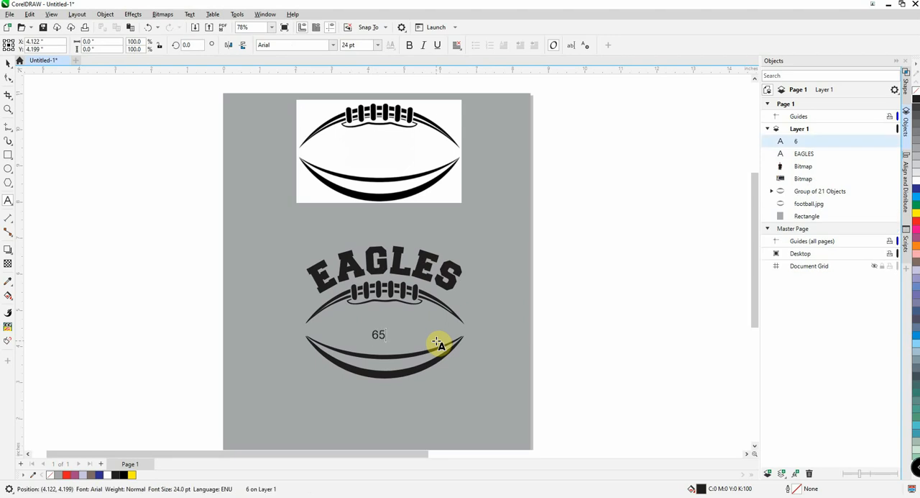
Move the 65 into the middle of the football, then marquee-select EAGLES, 65 and football.
{"action": "left_click", "coordinate": [9, 64]}
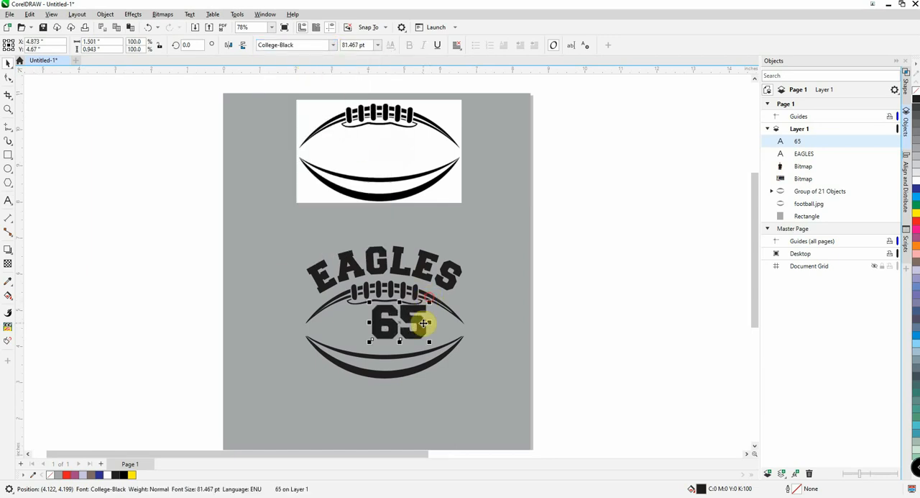
{"action": "left_click_drag", "start_coordinate": [423, 322], "coordinate": [385, 334]}
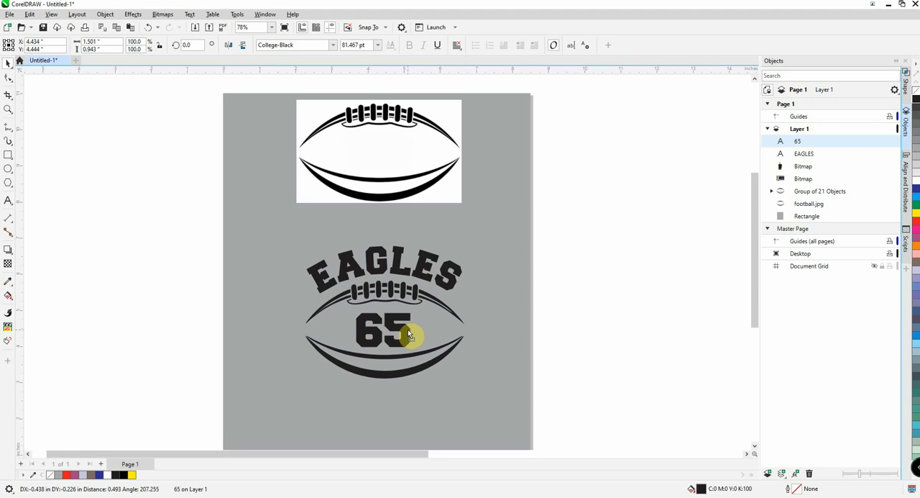
{"action": "left_click", "coordinate": [384, 331]}
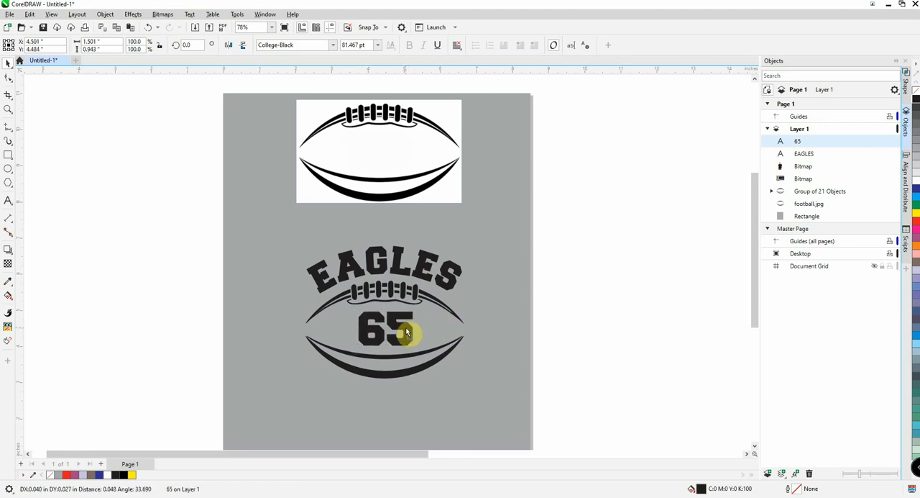
{"action": "left_click", "coordinate": [386, 329]}
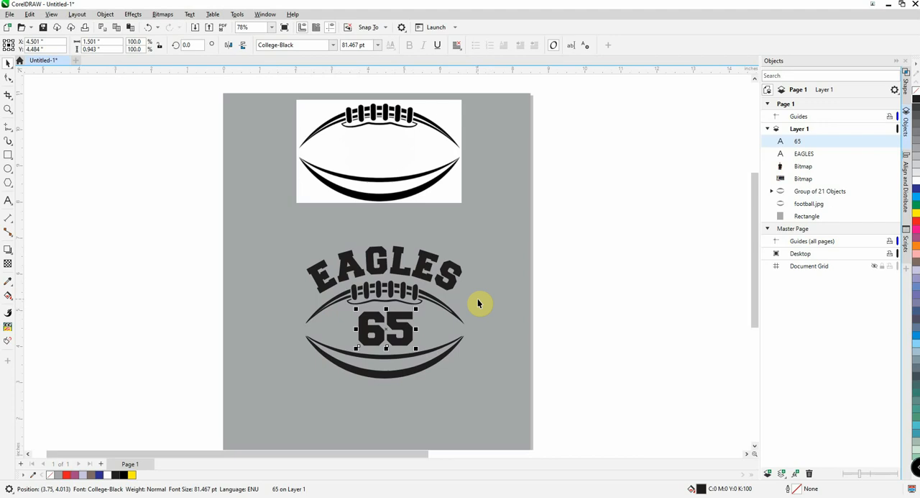
{"action": "left_click", "coordinate": [175, 223]}
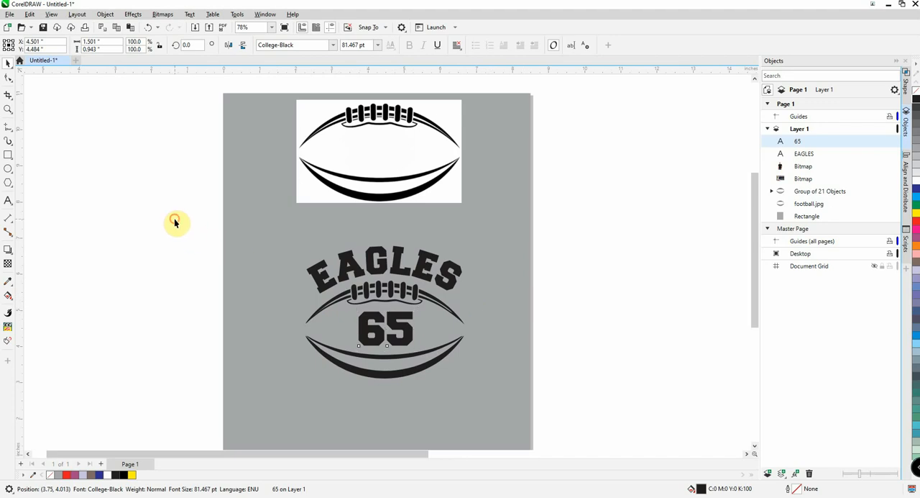
{"action": "left_click_drag", "start_coordinate": [175, 221], "coordinate": [523, 408]}
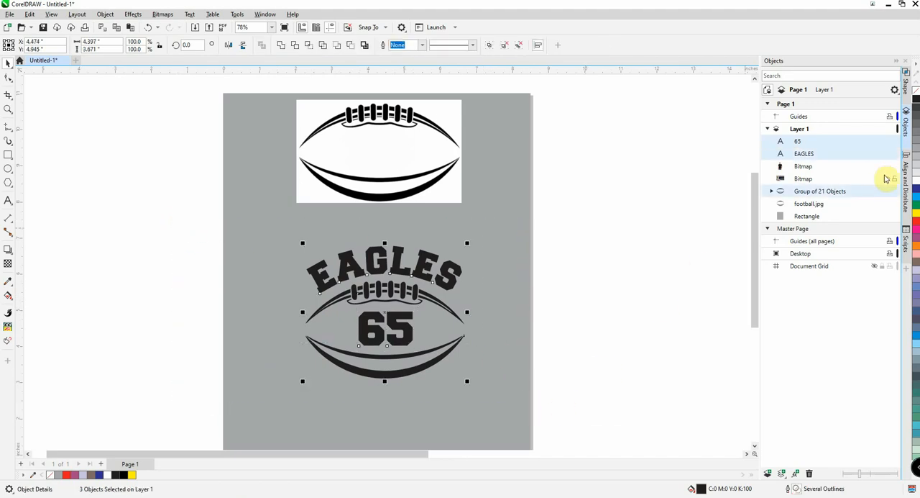
Centre-align EAGLES, 65 and the football horizontally, then deselect.
{"action": "left_click", "coordinate": [906, 176]}
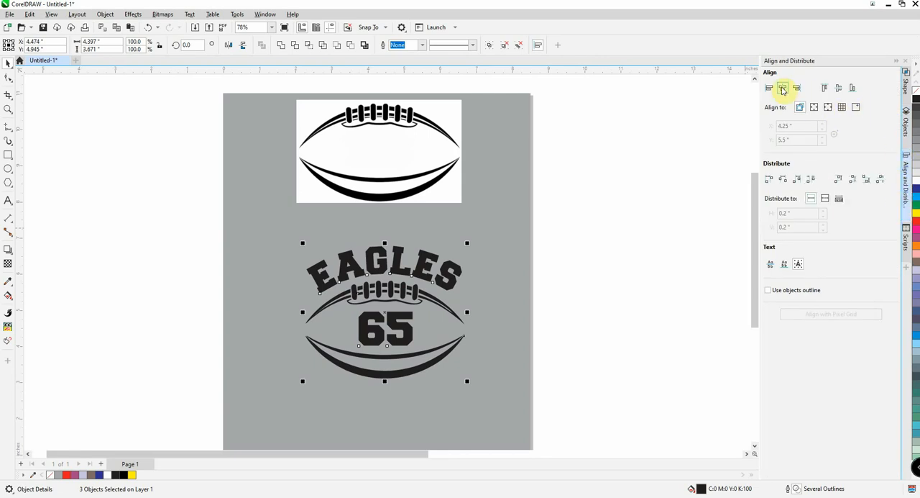
{"action": "mouse_move", "coordinate": [783, 88]}
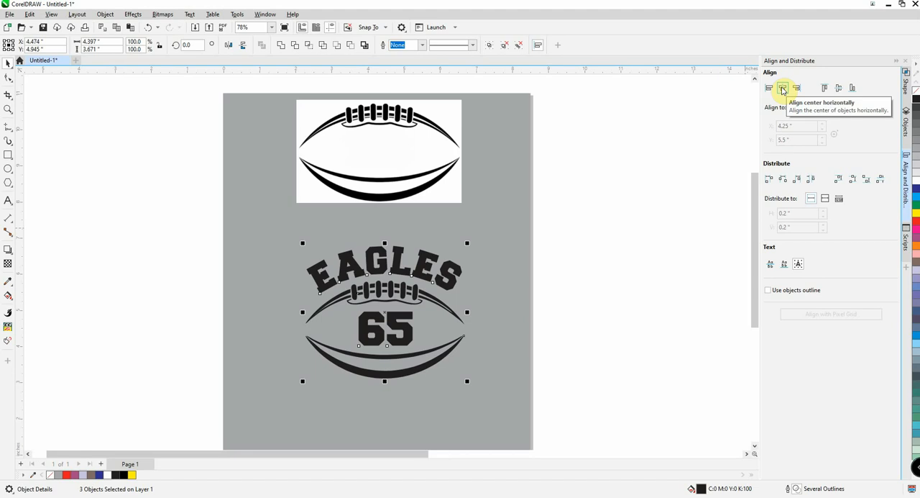
{"action": "left_click", "coordinate": [783, 88]}
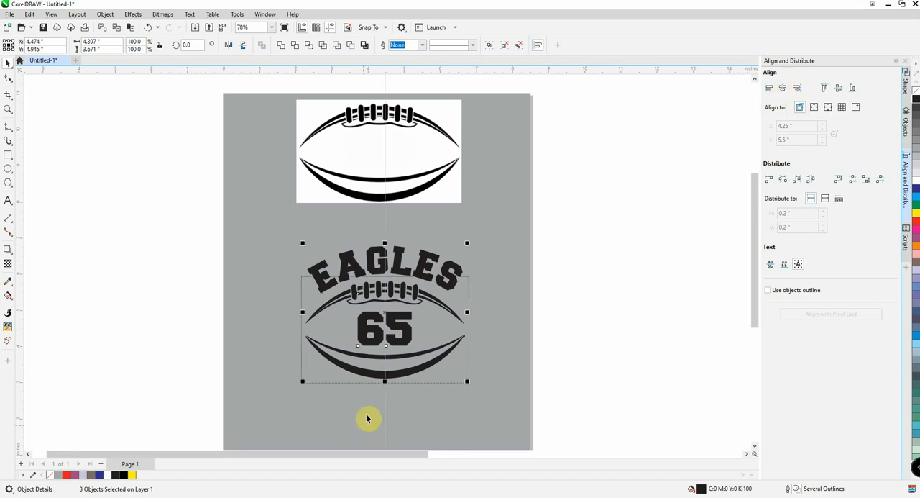
{"action": "mouse_move", "coordinate": [583, 298]}
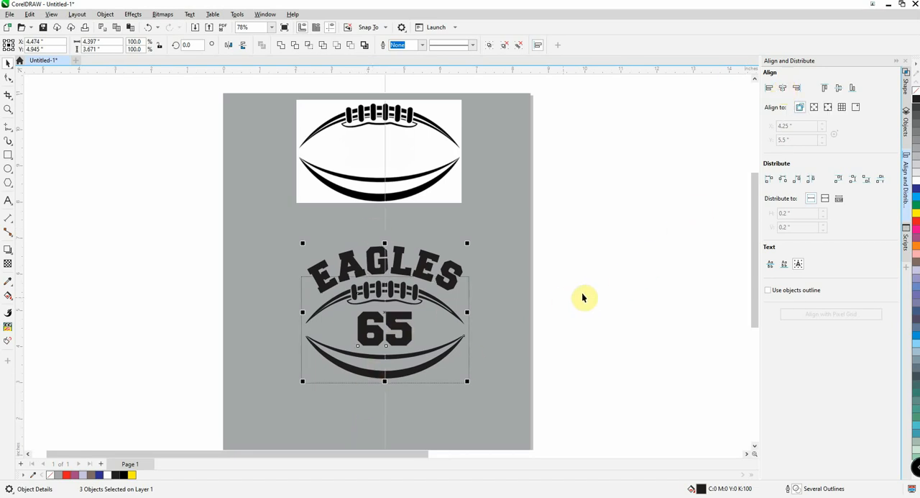
{"action": "left_click", "coordinate": [597, 297]}
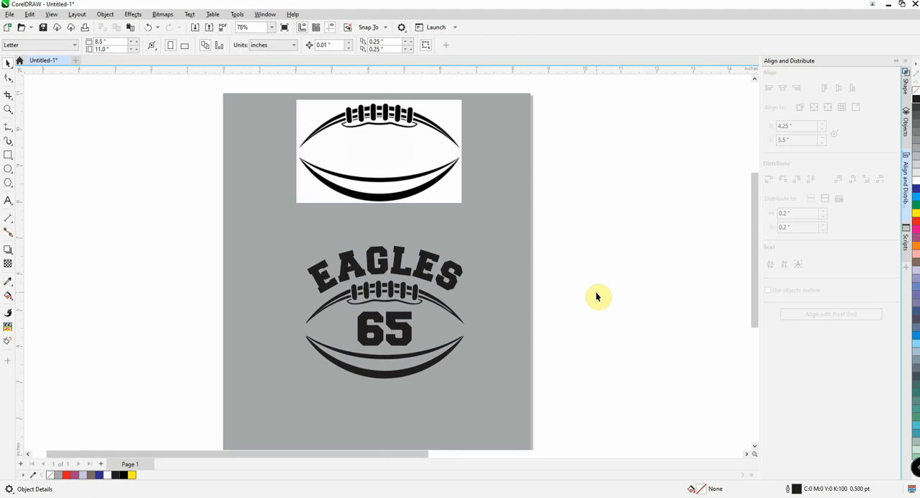
{"action": "mouse_move", "coordinate": [614, 319]}
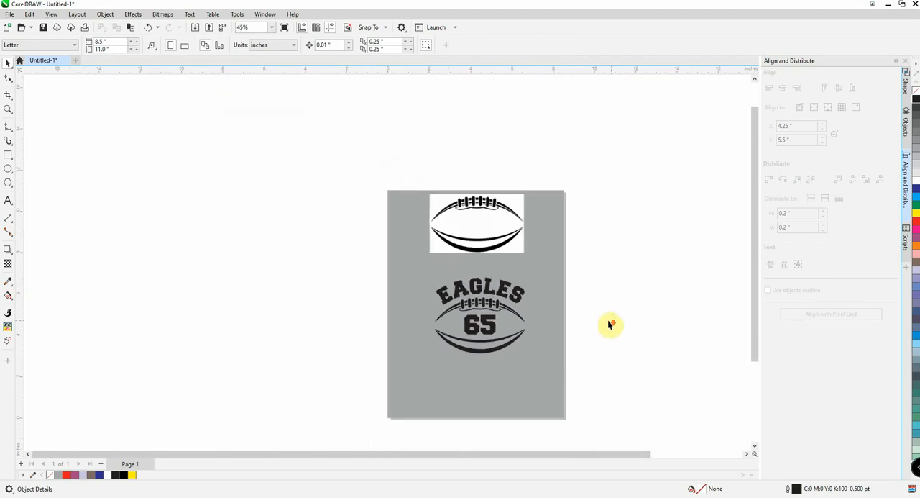
{"action": "mouse_move", "coordinate": [608, 331]}
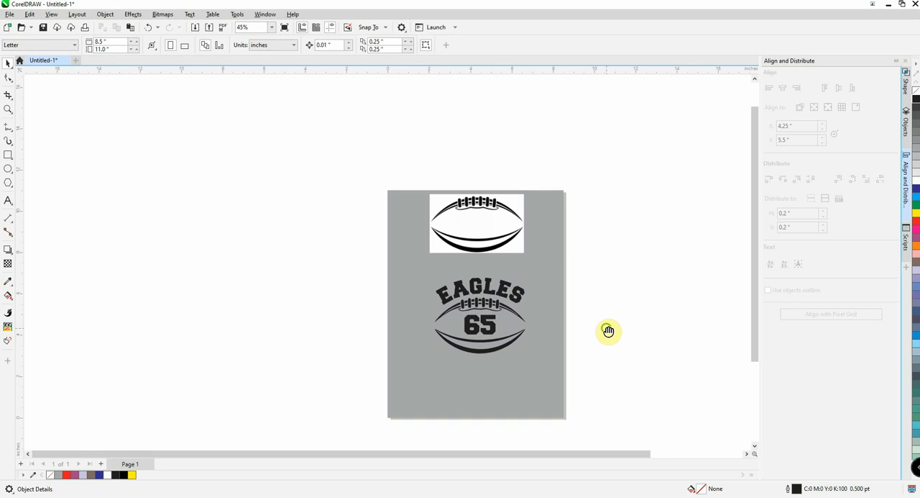
Pan to show both photos and drag the car rear-window photo beside the design.
{"action": "left_click_drag", "start_coordinate": [609, 332], "coordinate": [515, 317]}
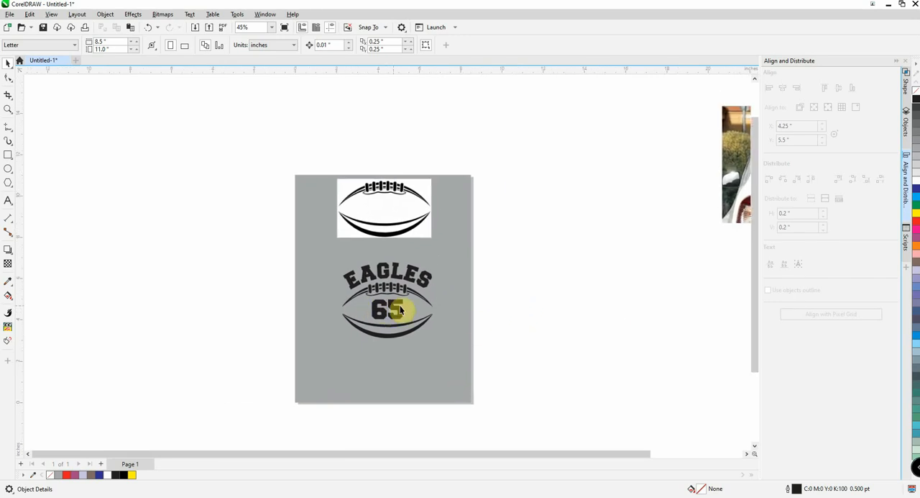
{"action": "left_click", "coordinate": [538, 312]}
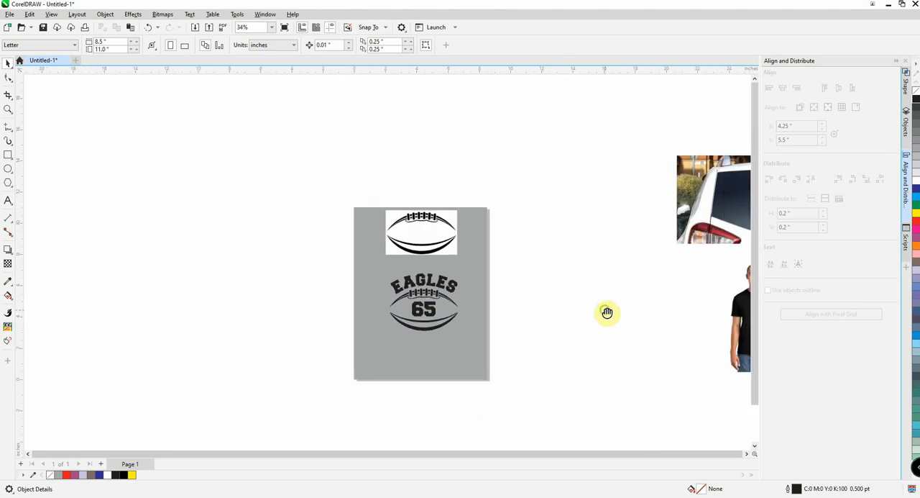
{"action": "left_click_drag", "start_coordinate": [607, 312], "coordinate": [484, 287]}
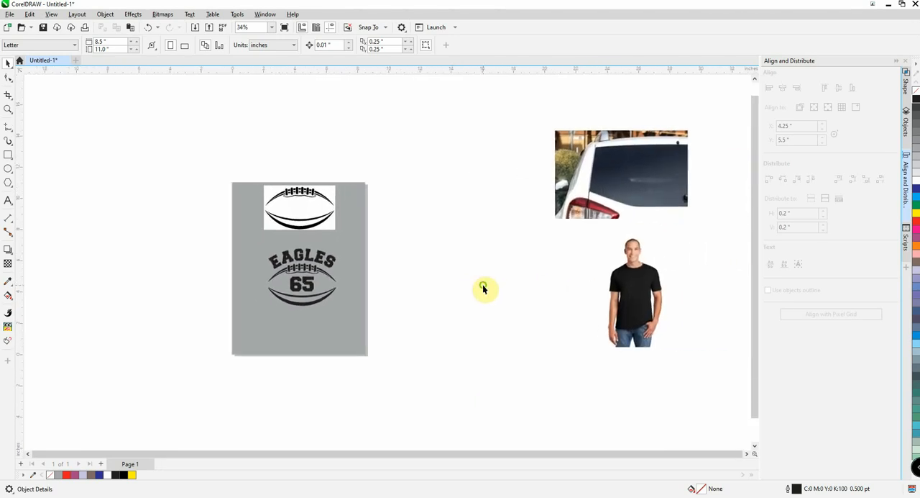
{"action": "mouse_move", "coordinate": [616, 204]}
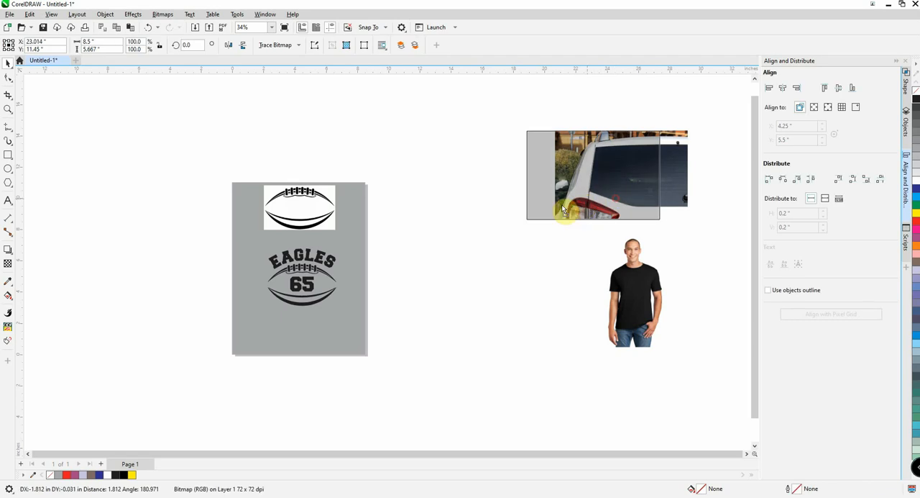
{"action": "left_click_drag", "start_coordinate": [607, 175], "coordinate": [482, 205]}
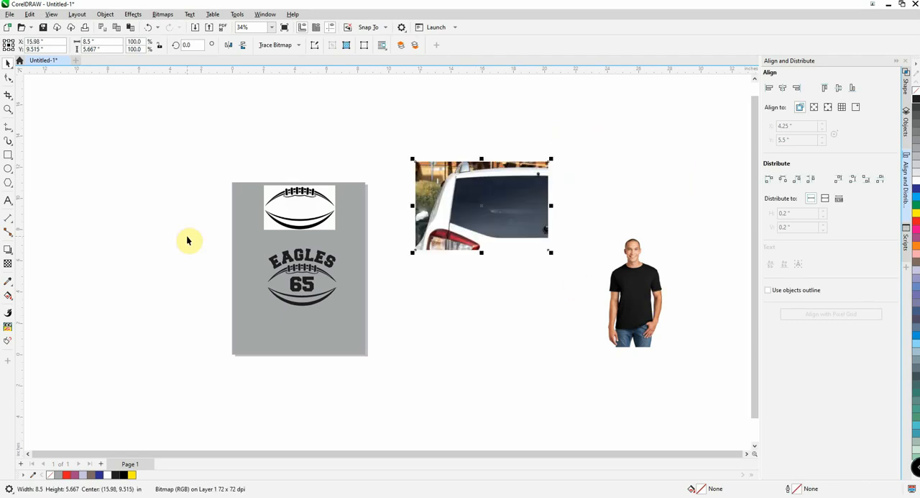
Drop a yellow copy of EAGLES 65 onto the rear window, shrunk to decal size.
{"action": "left_click", "coordinate": [189, 241]}
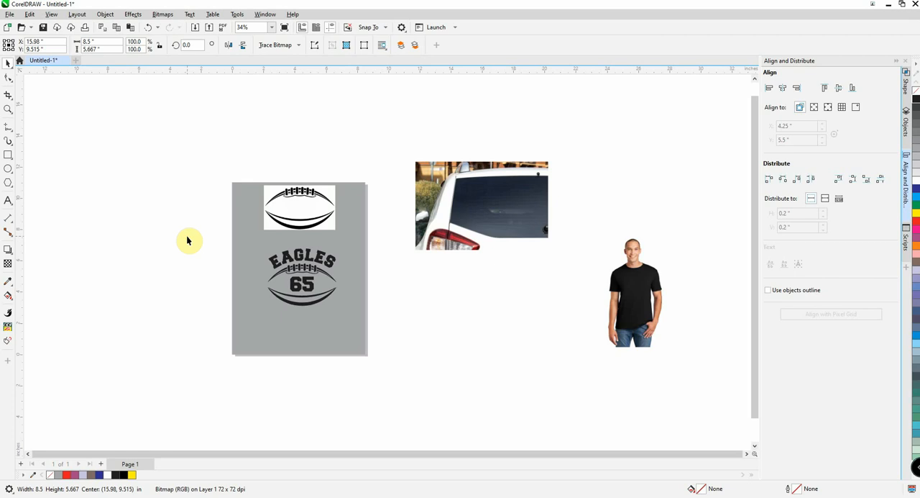
{"action": "left_click", "coordinate": [302, 276]}
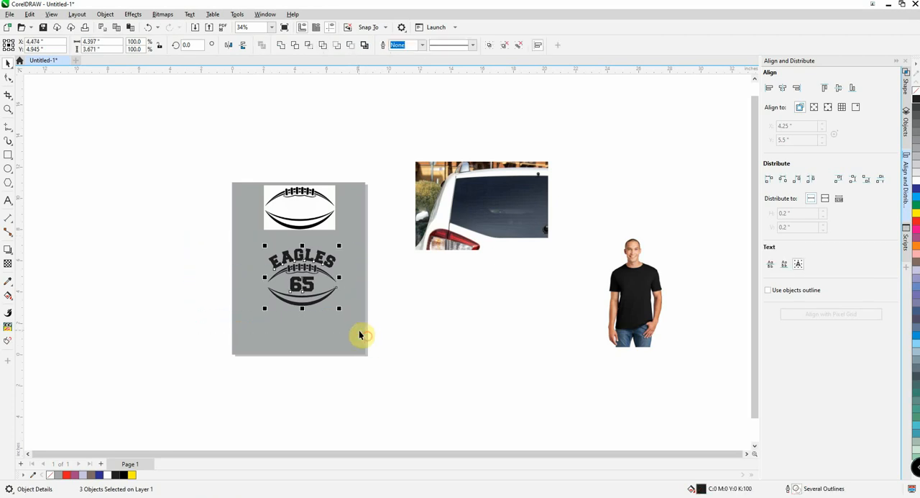
{"action": "mouse_move", "coordinate": [353, 310]}
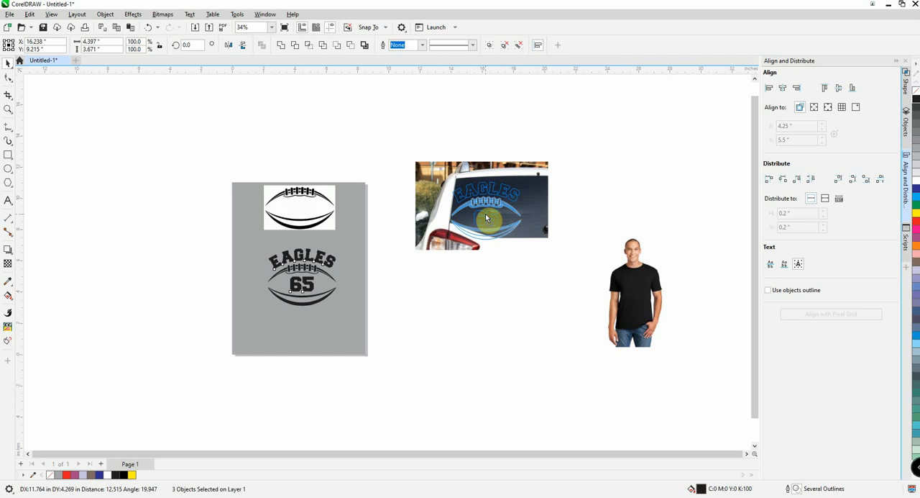
{"action": "left_click", "coordinate": [485, 209]}
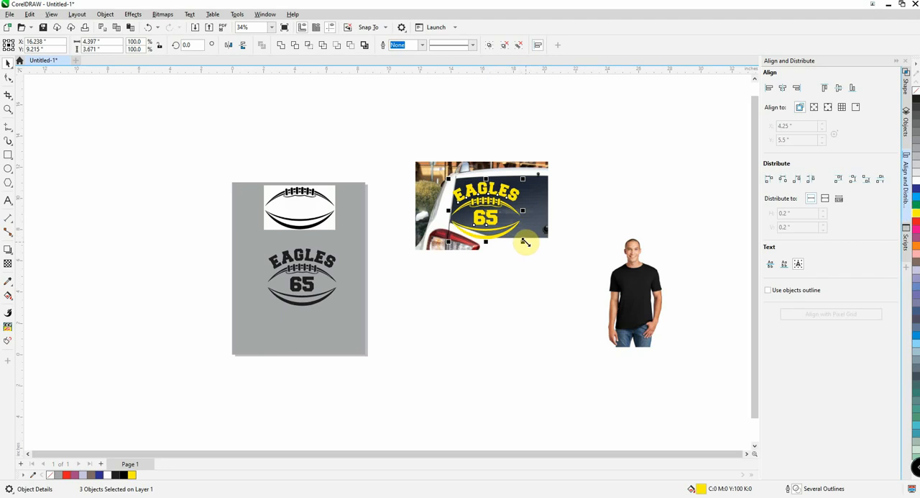
{"action": "left_click_drag", "start_coordinate": [523, 243], "coordinate": [481, 194]}
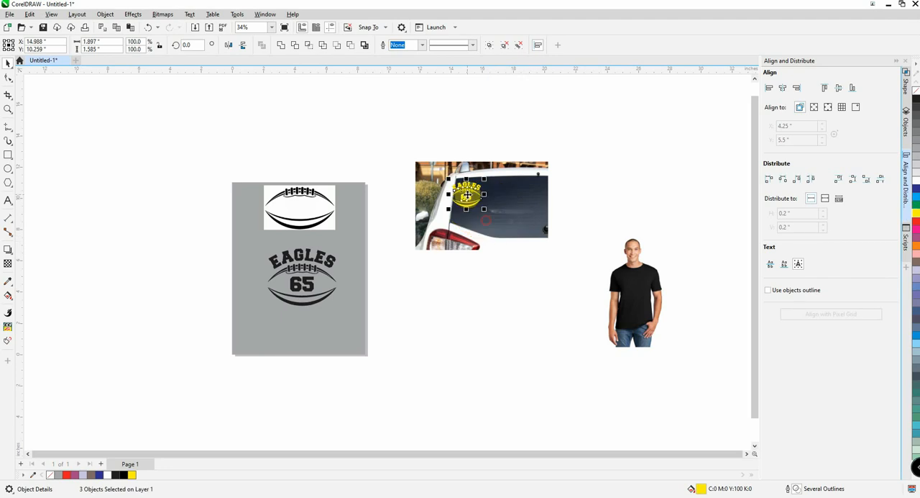
{"action": "left_click_drag", "start_coordinate": [465, 196], "coordinate": [473, 215]}
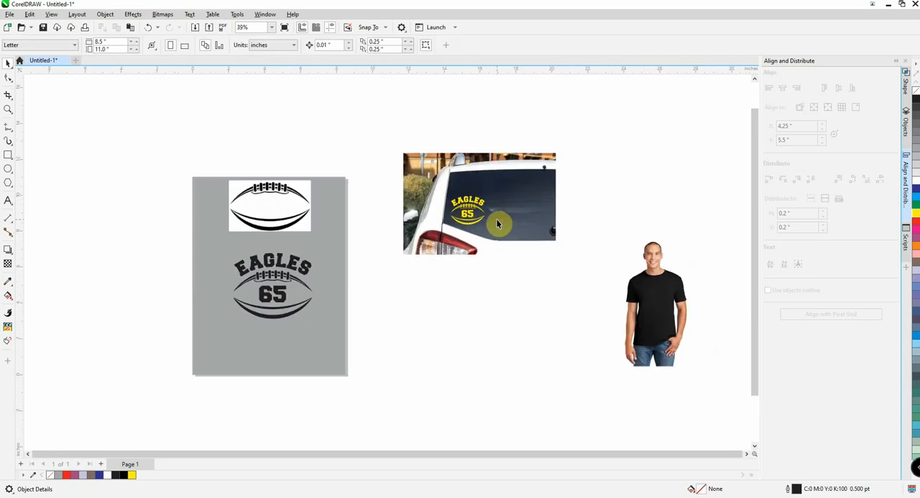
Move the t-shirt photo below the car photo and fine-tune its position.
{"action": "scroll", "scroll_direction": "down", "scroll_amount": 3}
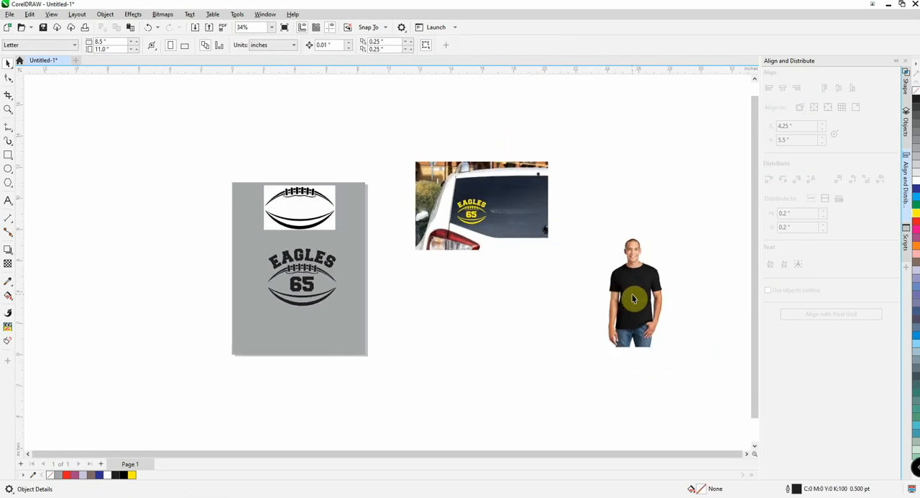
{"action": "left_click_drag", "start_coordinate": [632, 291], "coordinate": [482, 313]}
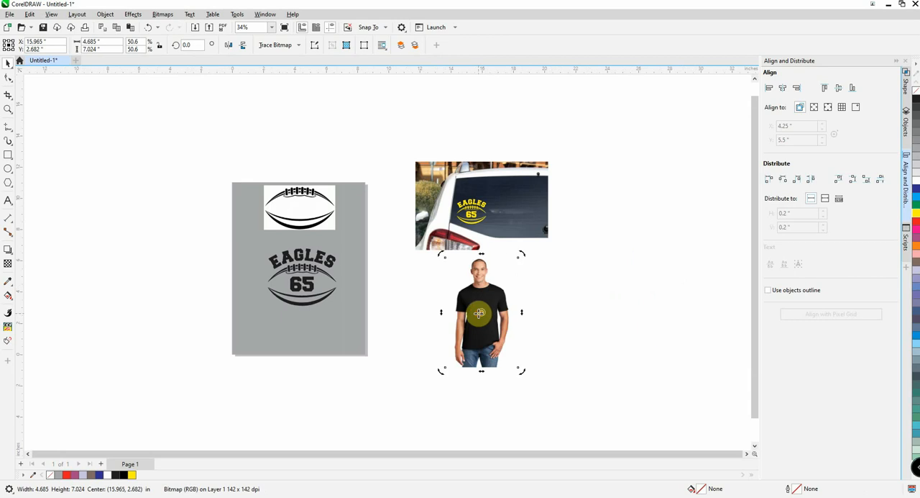
{"action": "left_click", "coordinate": [531, 298]}
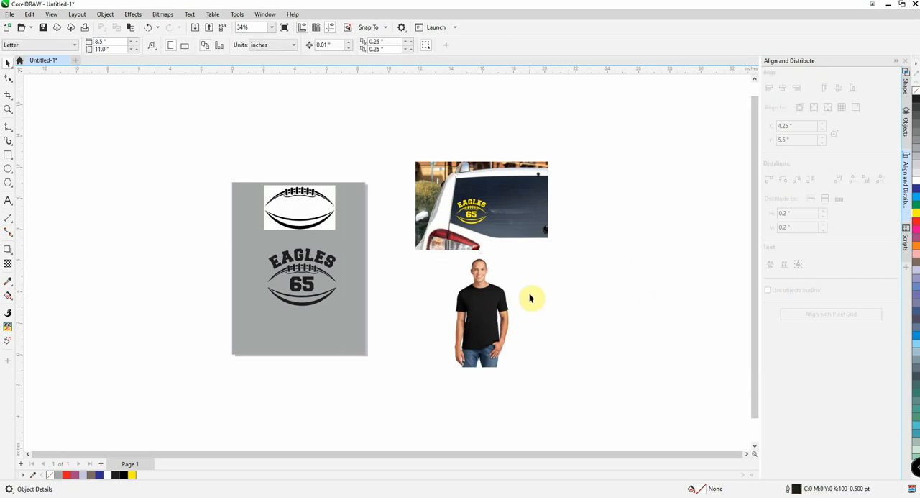
{"action": "mouse_move", "coordinate": [506, 303]}
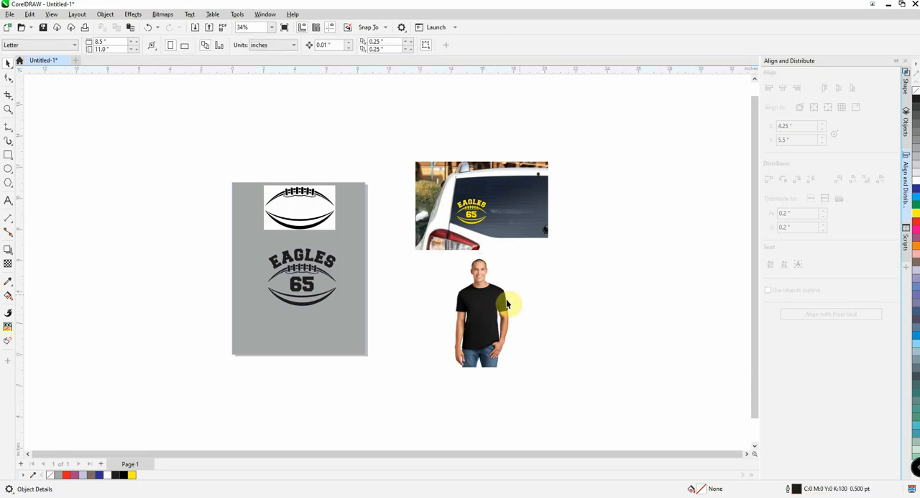
{"action": "left_click", "coordinate": [481, 306]}
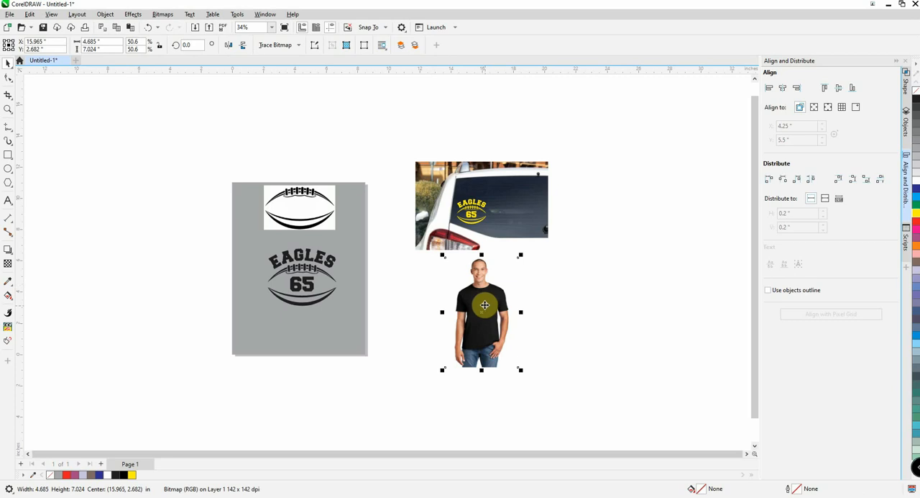
{"action": "left_click_drag", "start_coordinate": [482, 310], "coordinate": [480, 295]}
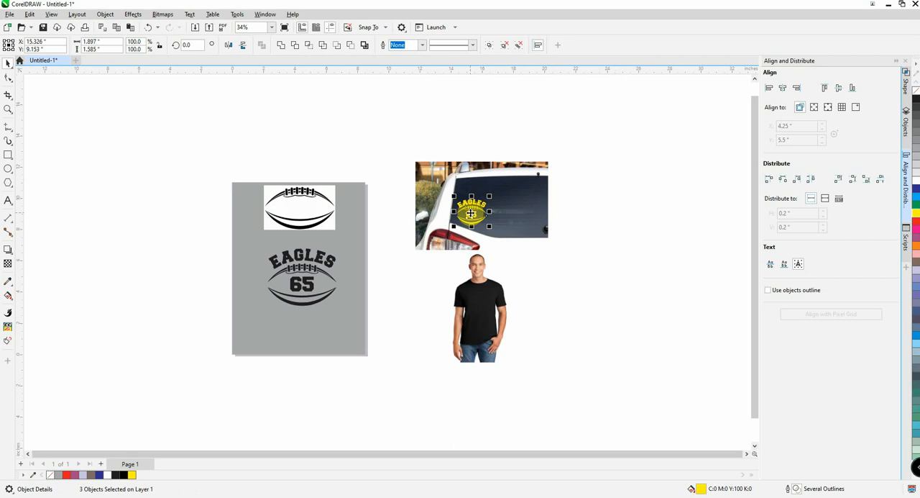
Drag a copy of the yellow design onto the shirt and shrink it to fit the chest.
{"action": "left_click_drag", "start_coordinate": [471, 212], "coordinate": [481, 302]}
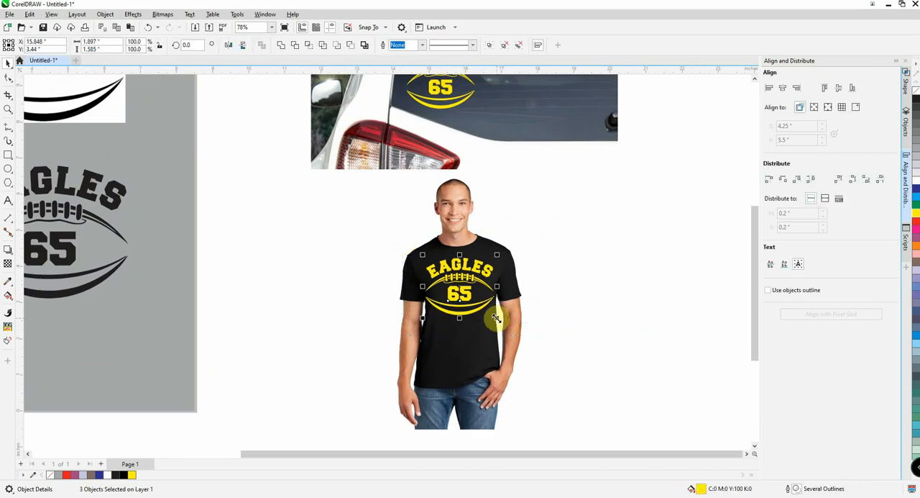
{"action": "left_click_drag", "start_coordinate": [496, 318], "coordinate": [449, 284]}
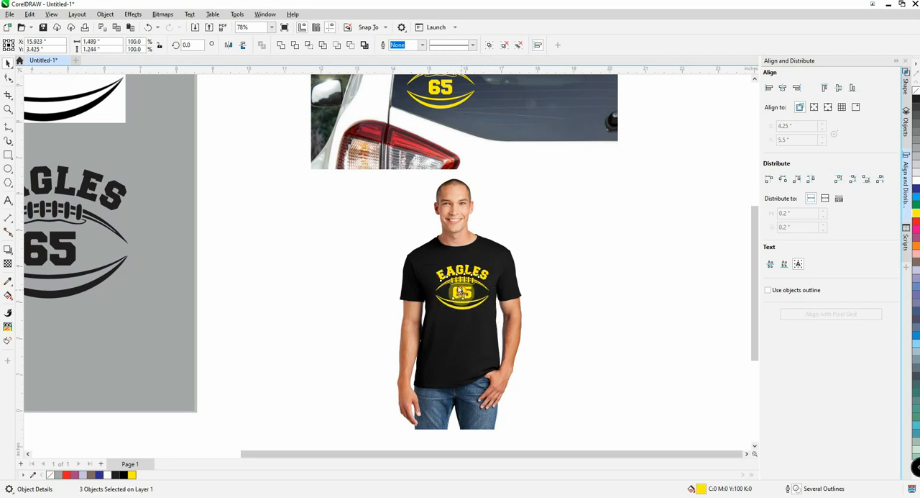
{"action": "left_click", "coordinate": [461, 284]}
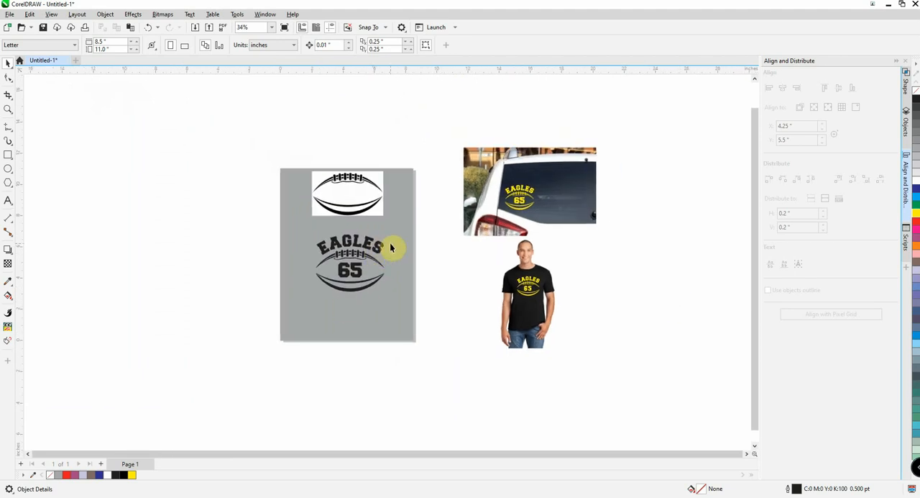
{"action": "mouse_move", "coordinate": [483, 286]}
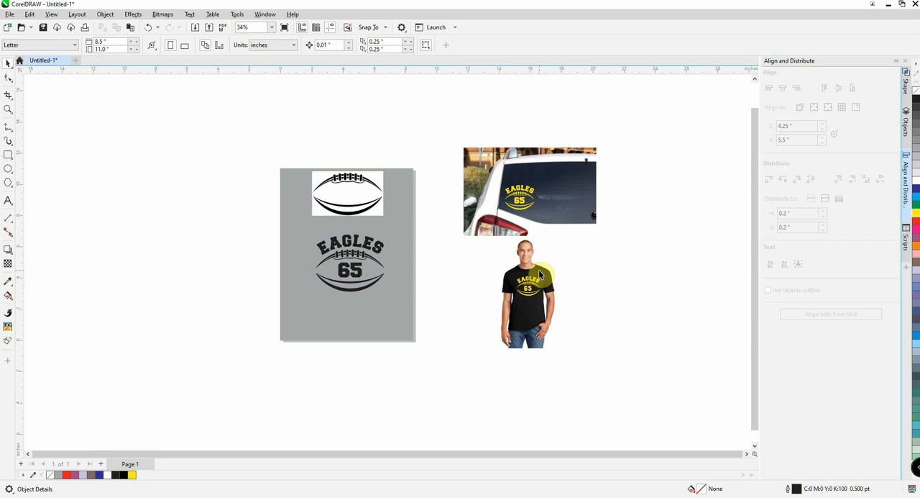
{"action": "mouse_move", "coordinate": [604, 299]}
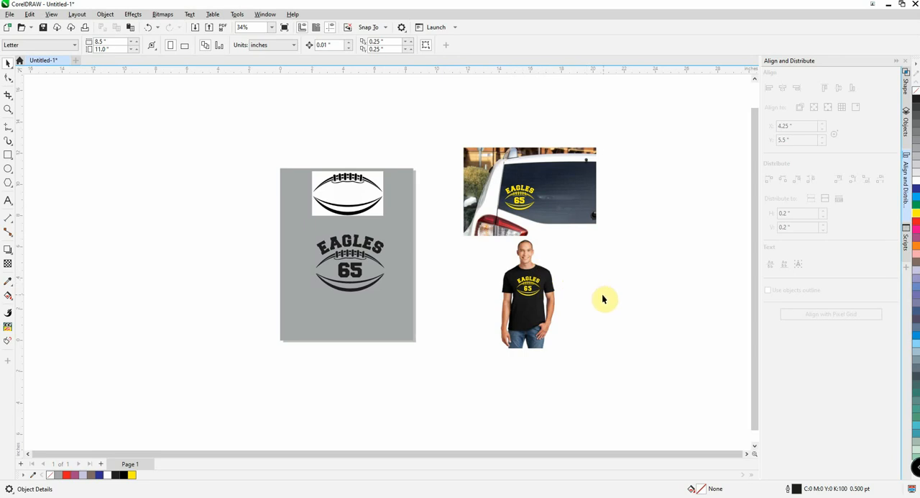
{"action": "mouse_move", "coordinate": [460, 139]}
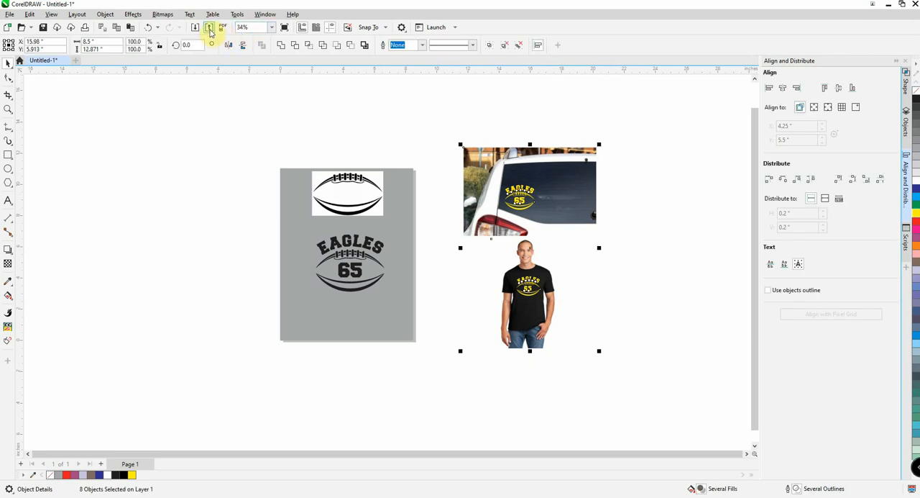
{"action": "mouse_move", "coordinate": [210, 28]}
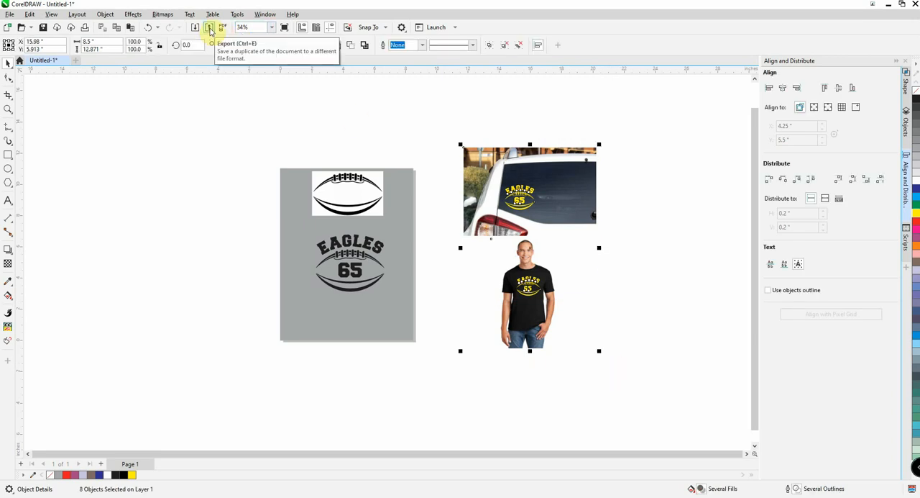